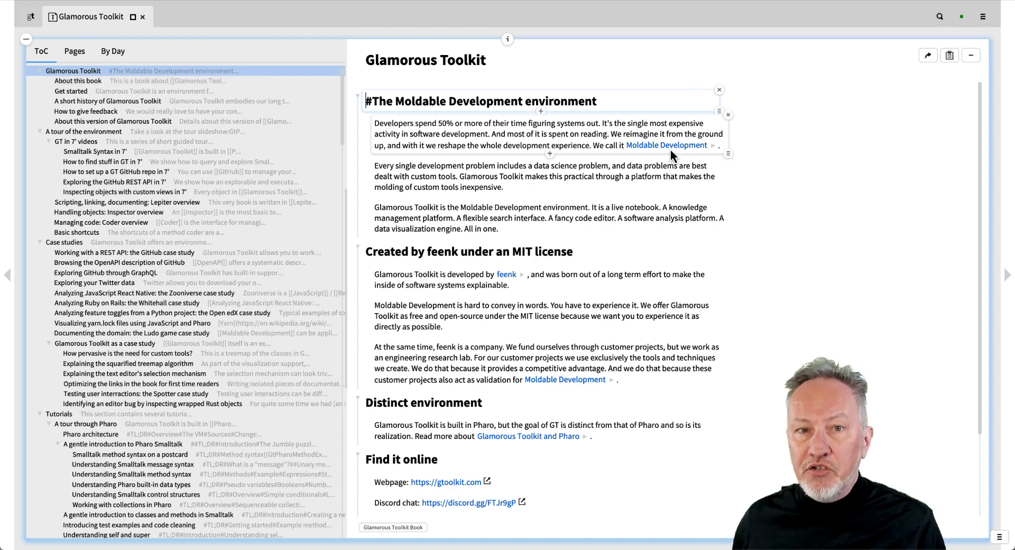
- Browse the Moldable Development and collections pages, then reach the Playground showing 3+4 evaluated to 7
click(666, 145)
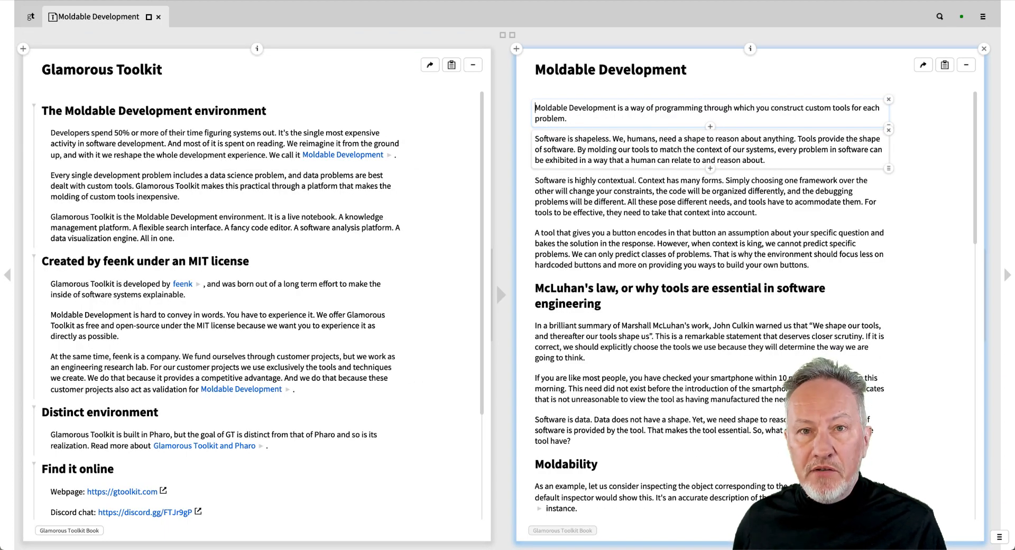
click(122, 491)
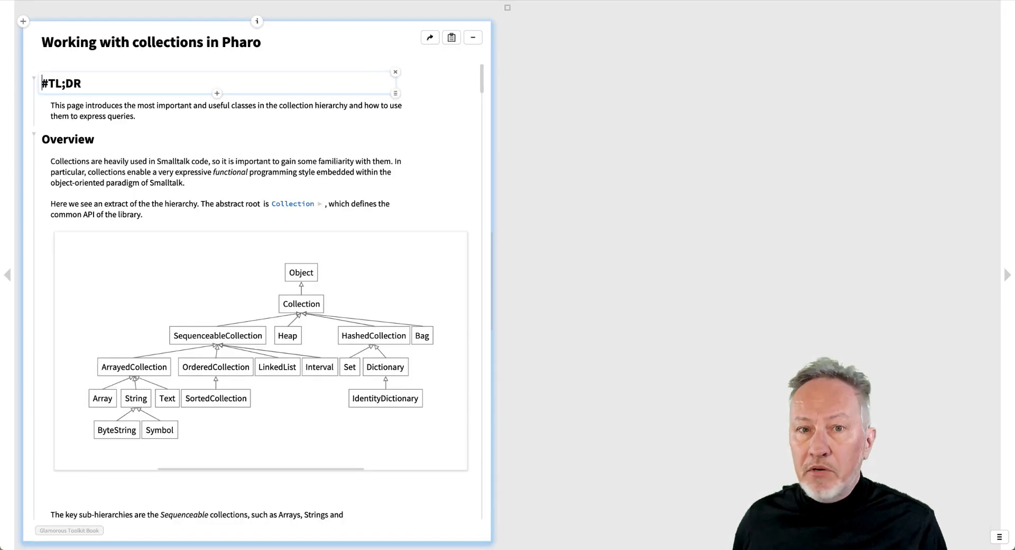
click(1007, 274)
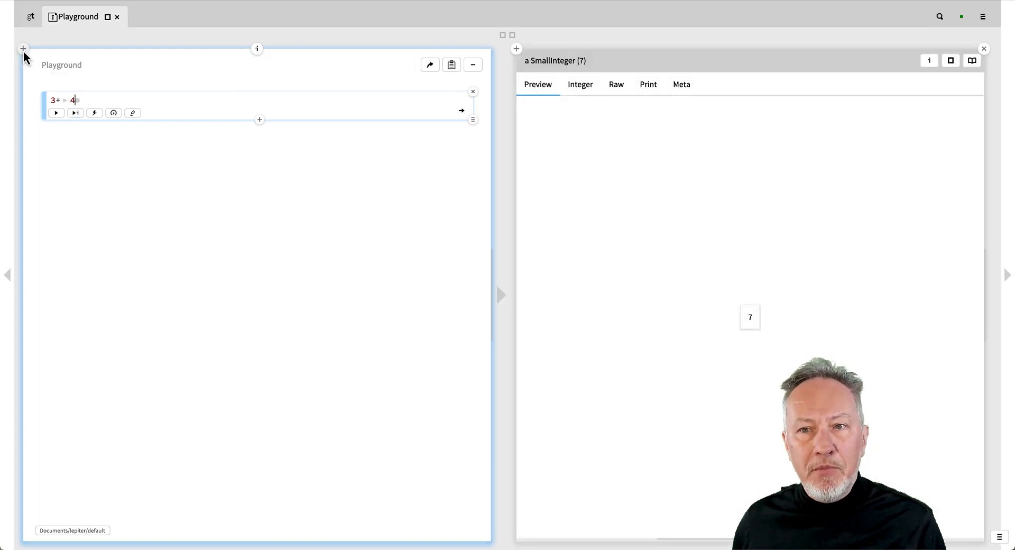
- Retitle the Playground page as 'Playing with Lepiter' and list the pages by name
click(22, 48)
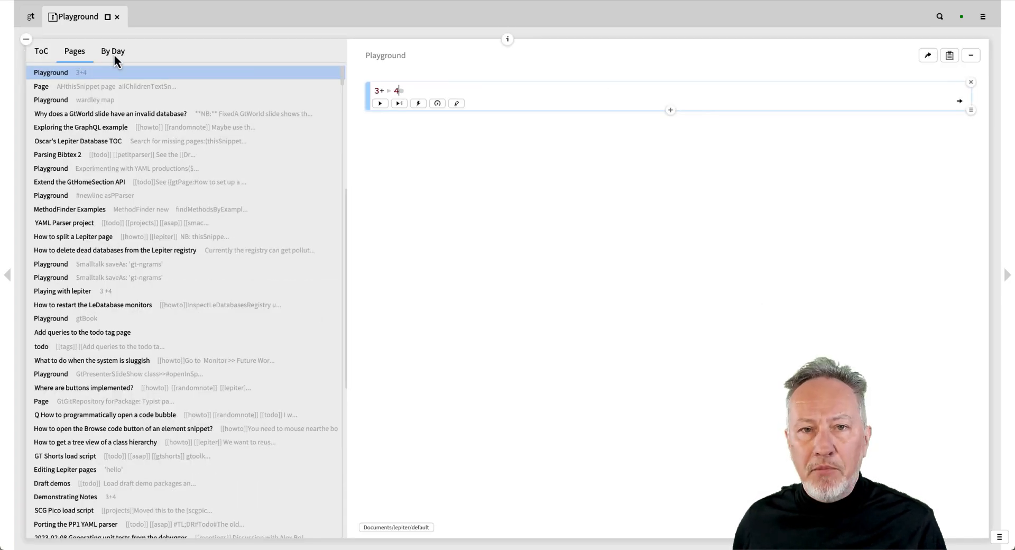
click(113, 50)
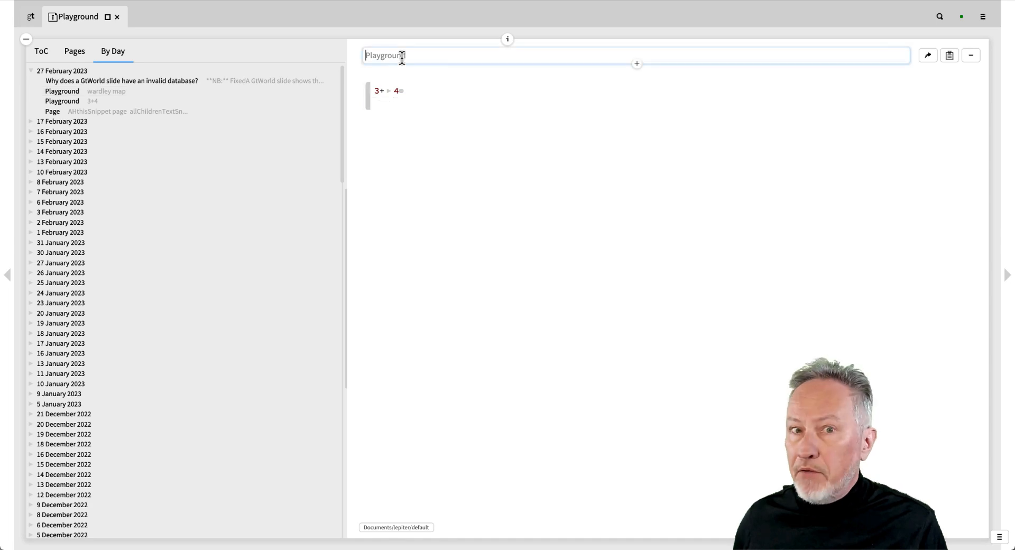
text(Playing with Lepiter)
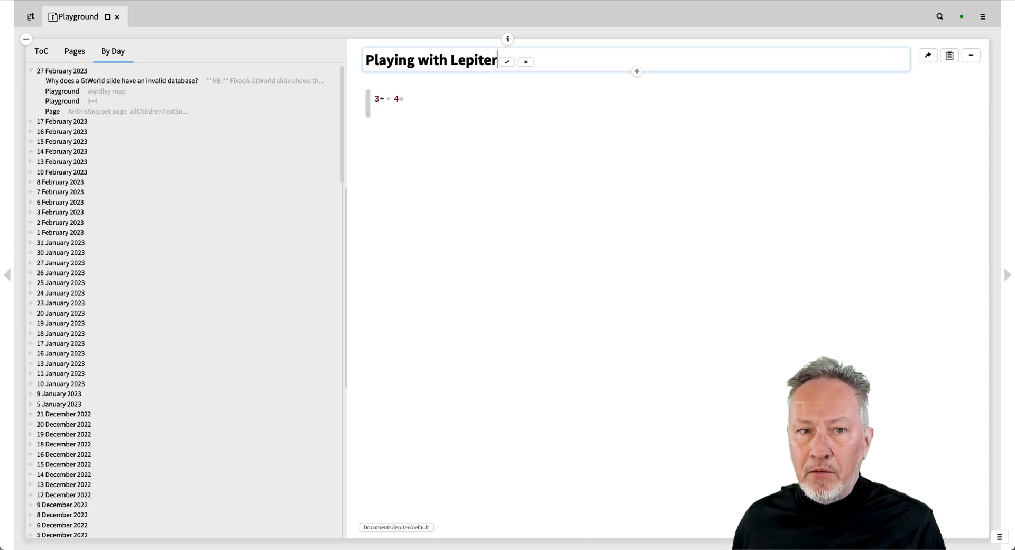
click(507, 61)
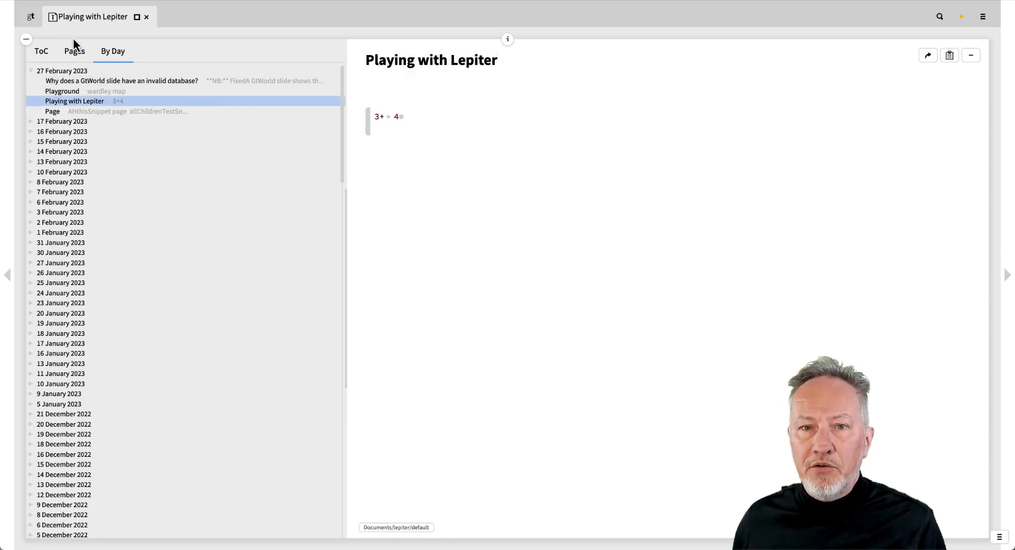
click(74, 51)
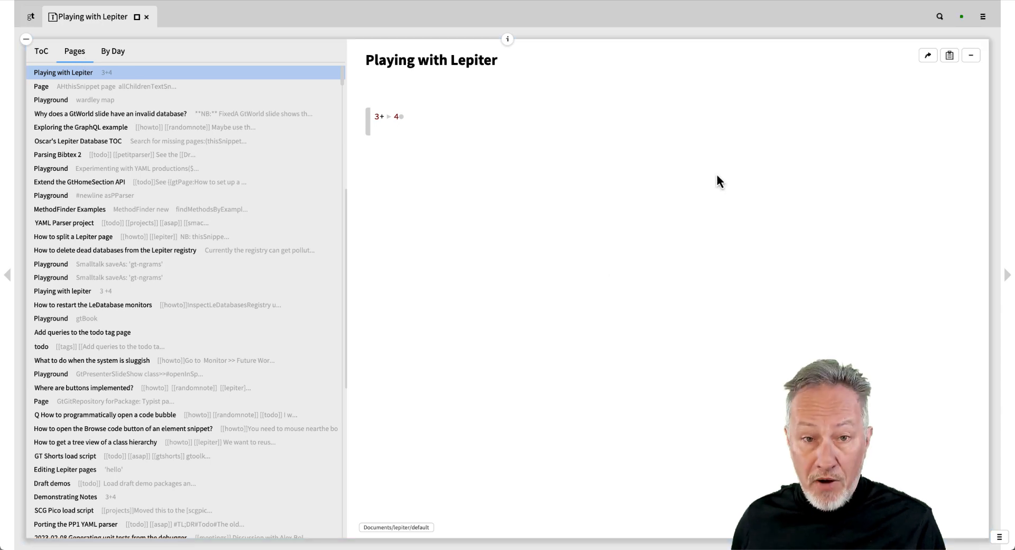
- Switch to the GT Shorts Notebook database, landing on its Parsing Bibtex page
click(961, 16)
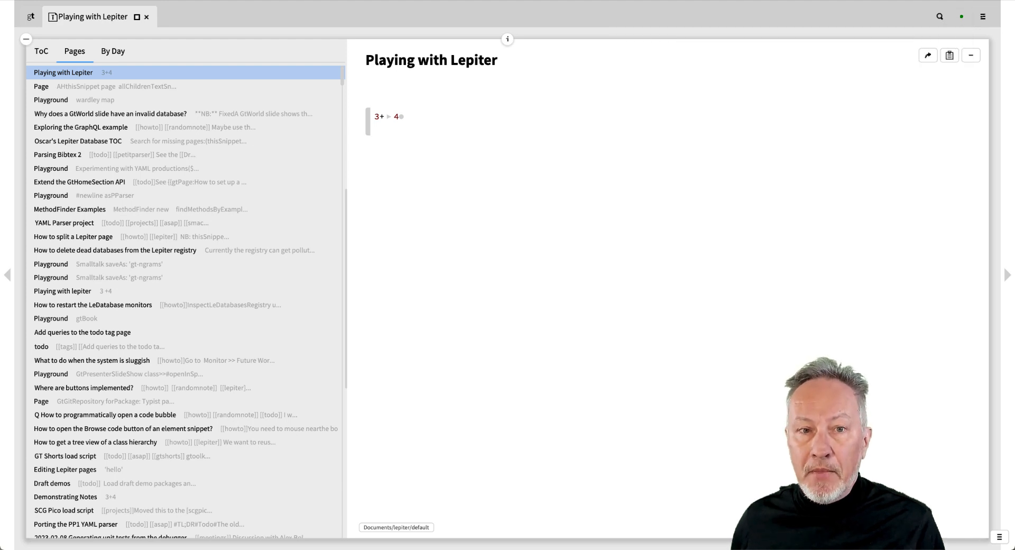
mouse_move(402, 527)
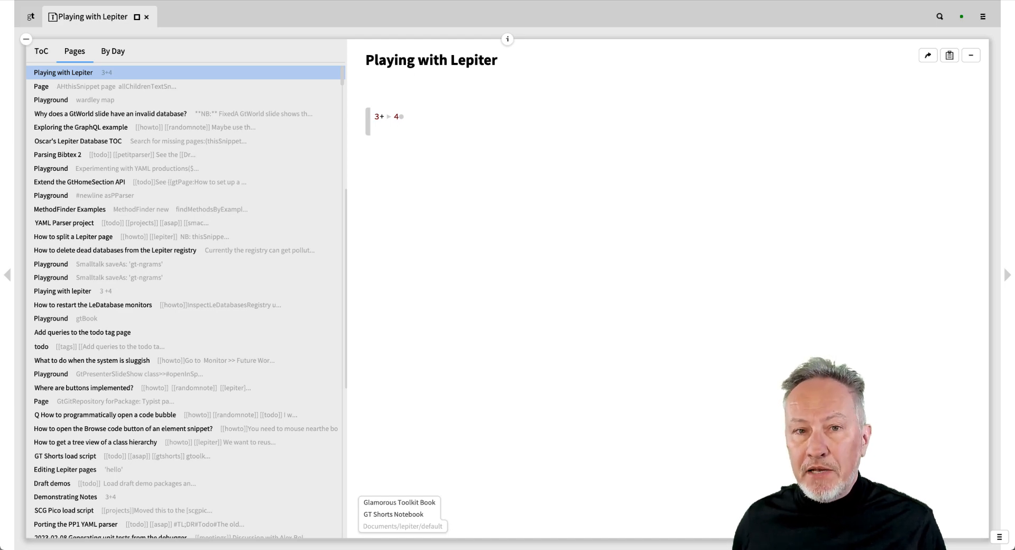
click(83, 388)
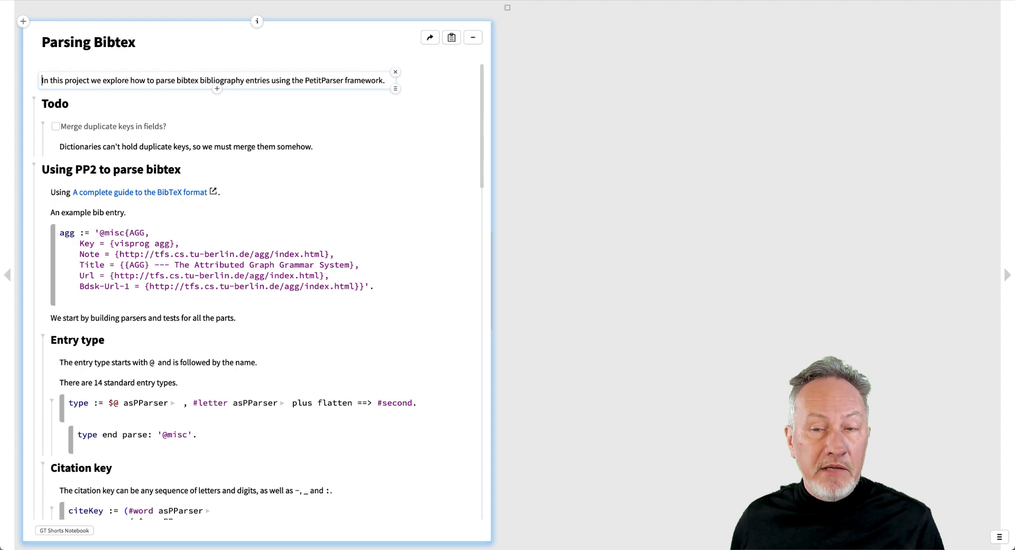
mouse_move(462, 343)
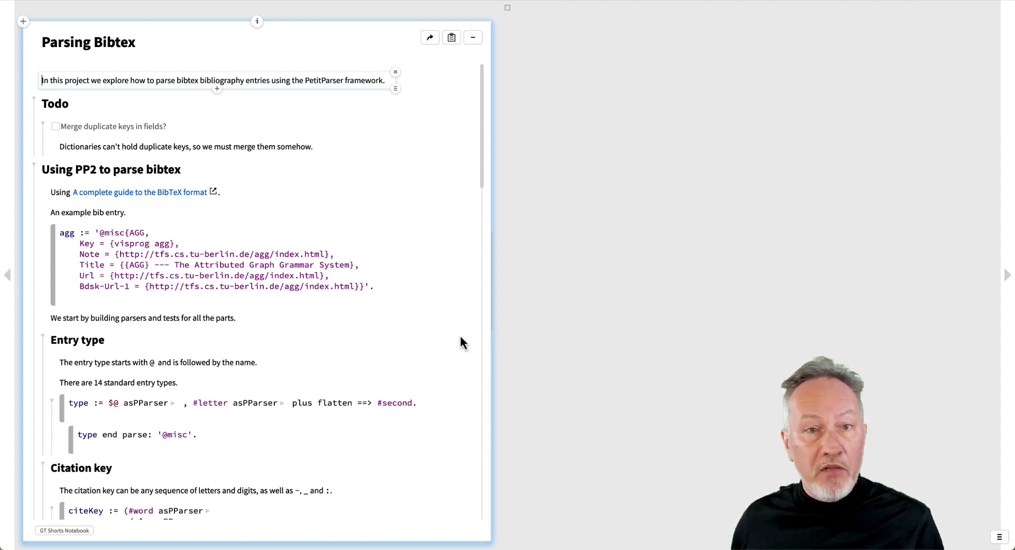
- Scroll through Parsing Bibtex and navigate to the Editing Lepiter pages page
scroll(down, 3)
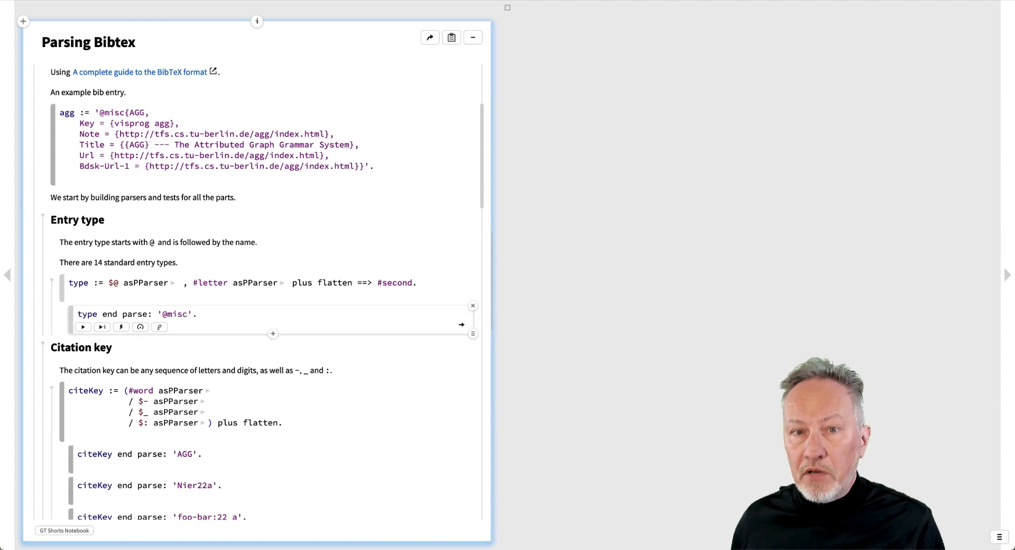
scroll(down, 3)
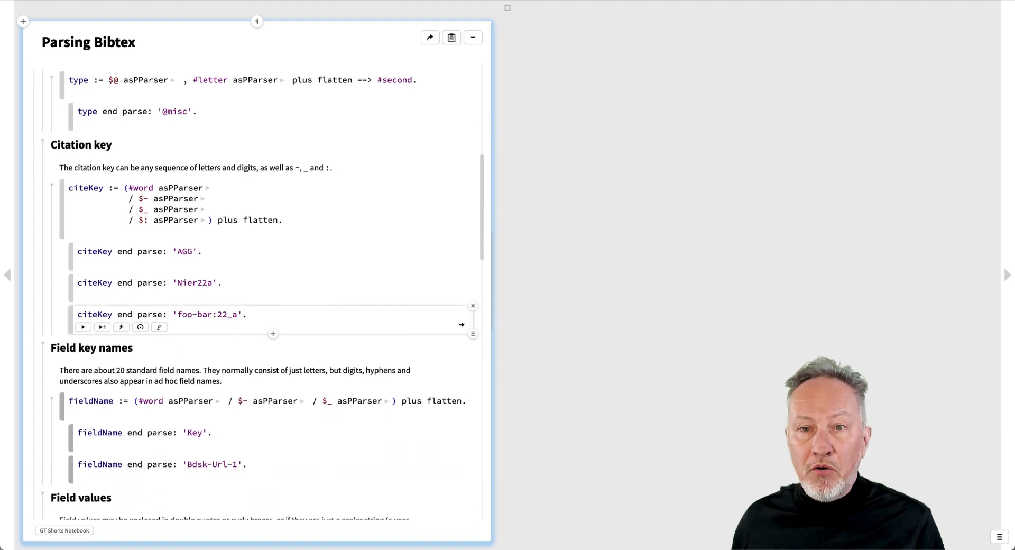
click(1007, 275)
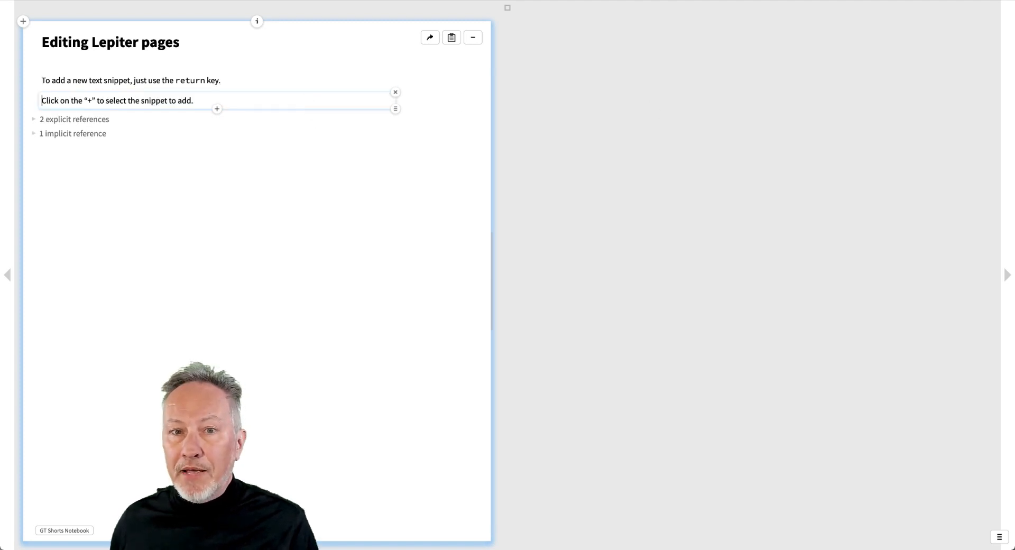
- Add a Pharo snippet with 3 + 4, inspect its result 7, and indent the snippet one level
click(216, 108)
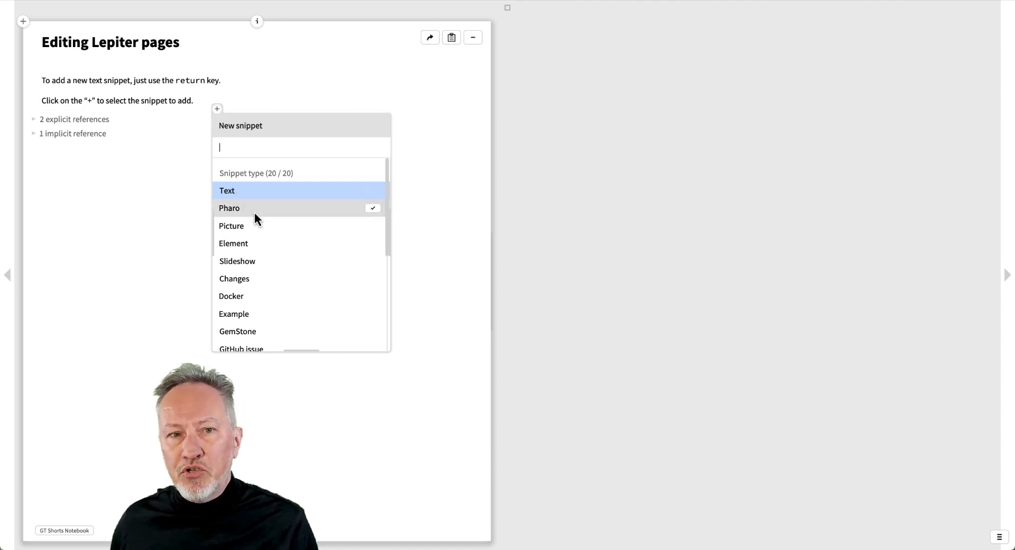
click(228, 208)
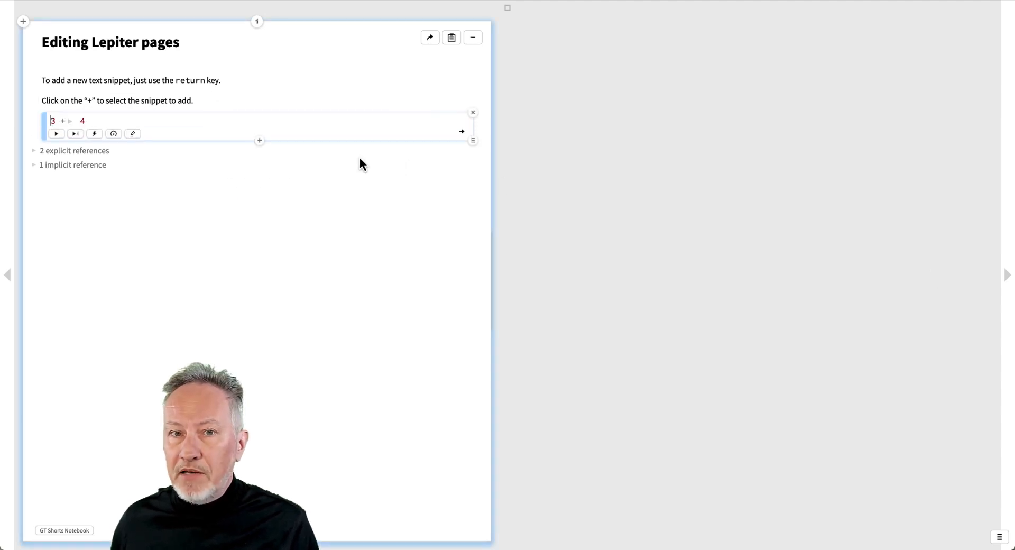
mouse_move(75, 133)
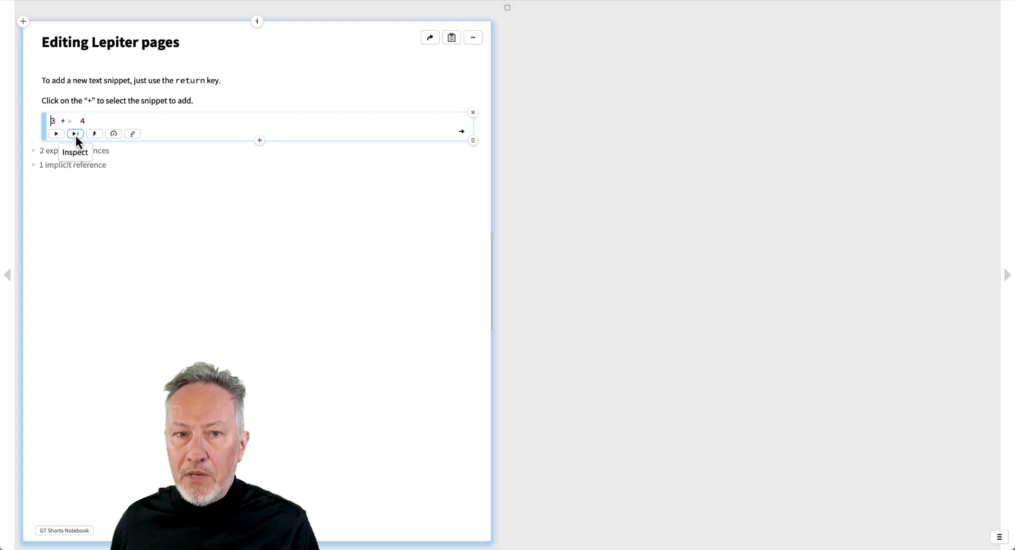
click(75, 133)
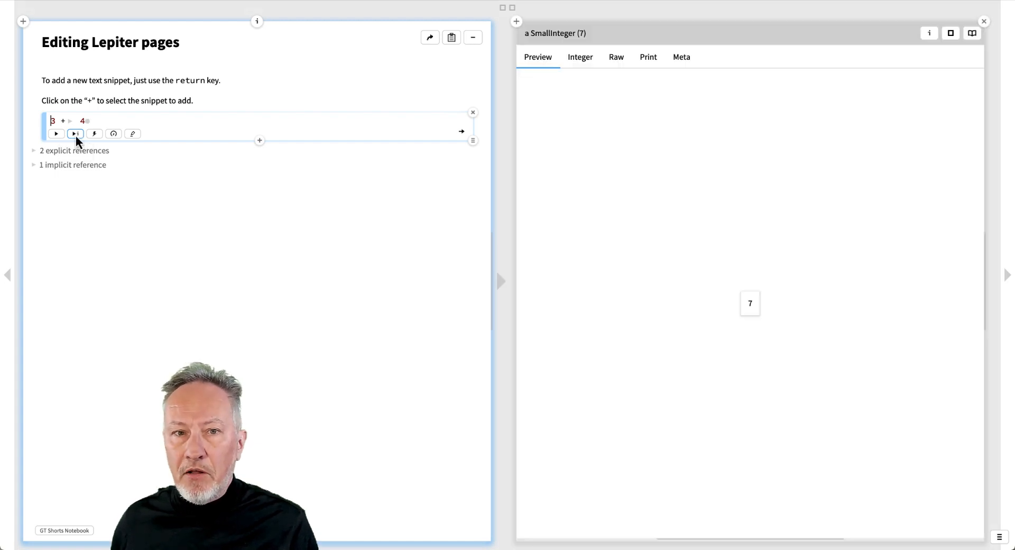
click(473, 141)
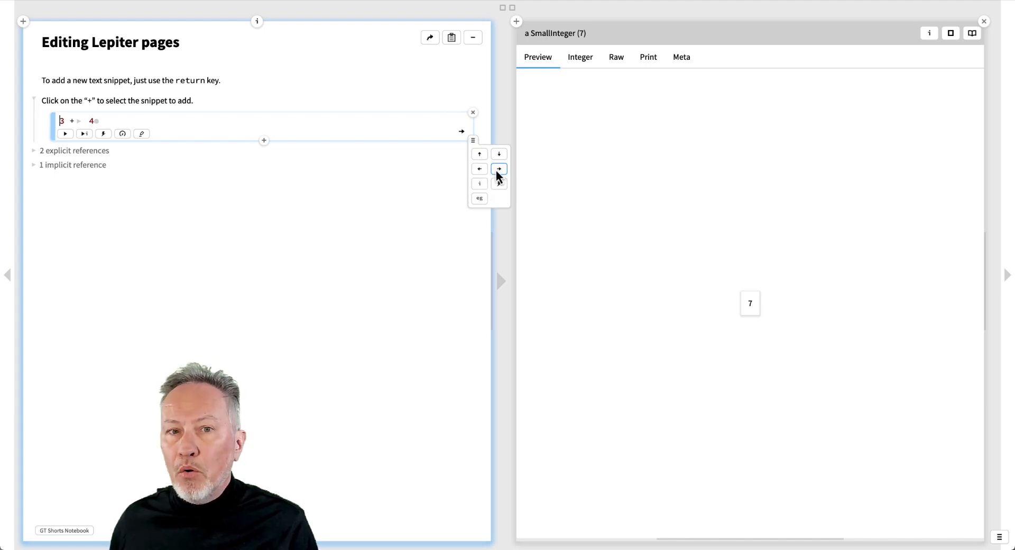
click(499, 169)
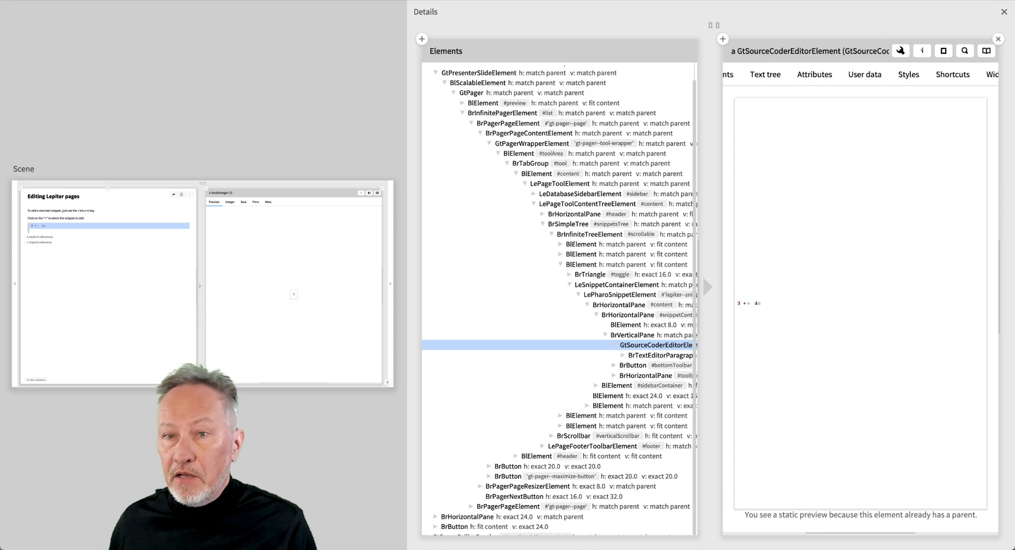
- View the editor element's Shortcuts and select Move snippet down to see its key combination
click(952, 74)
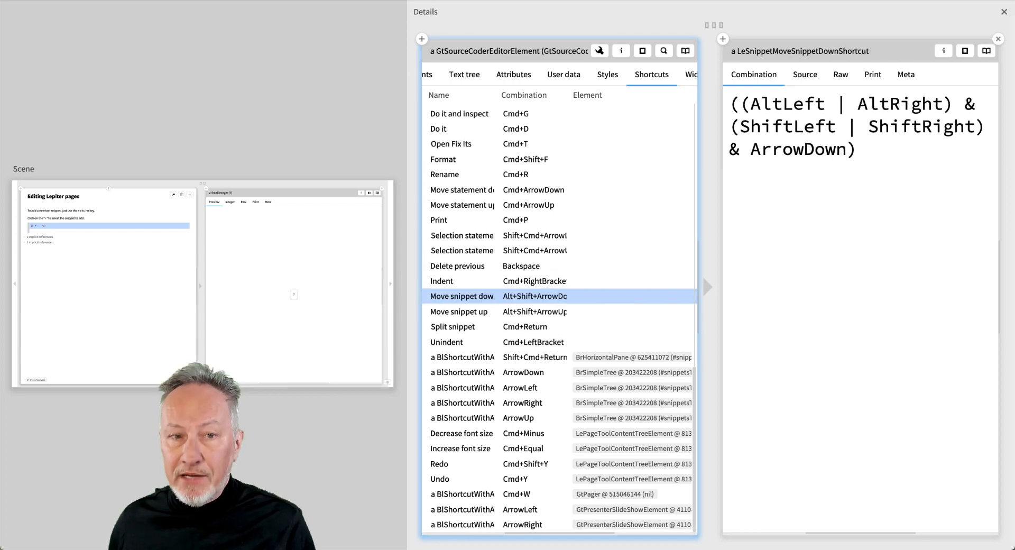
click(462, 312)
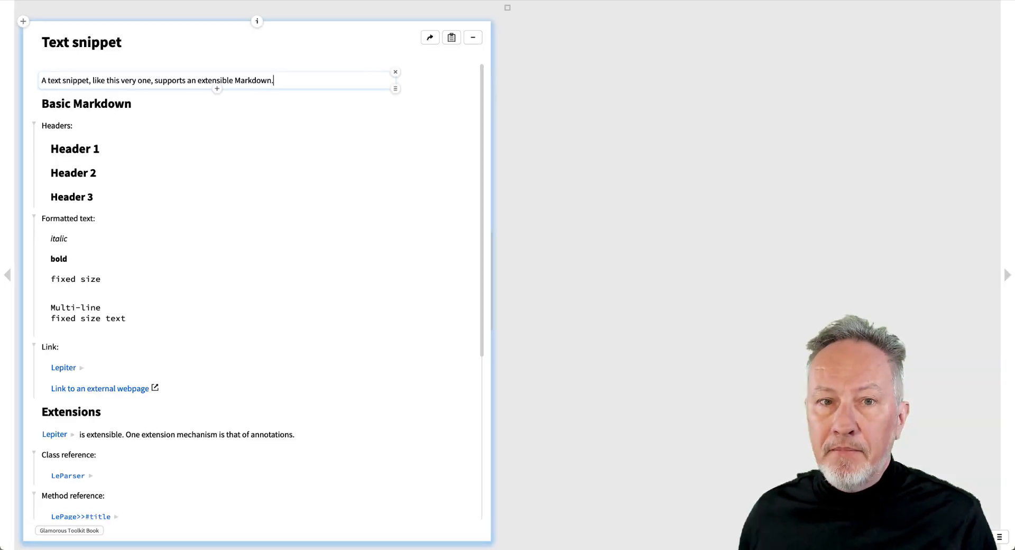
- Reveal the Markdown behind the heading, italic text, Link label and Lepiter link, then go to Example snippets
click(75, 148)
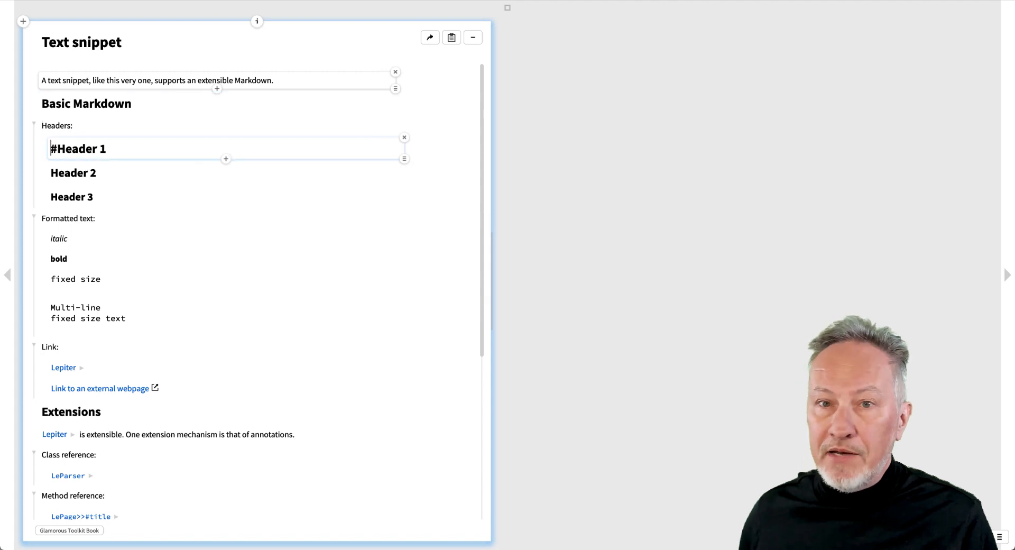
click(59, 238)
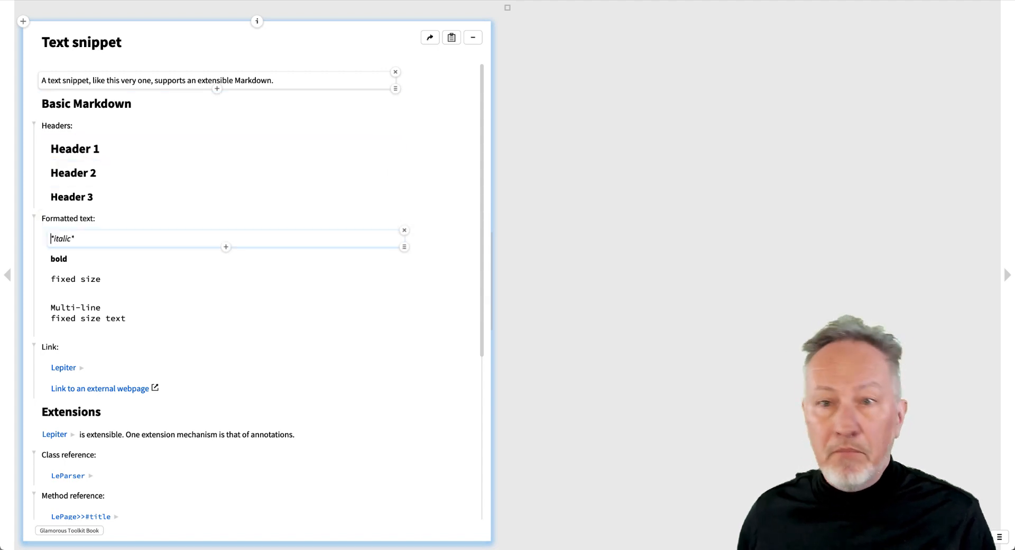
click(78, 279)
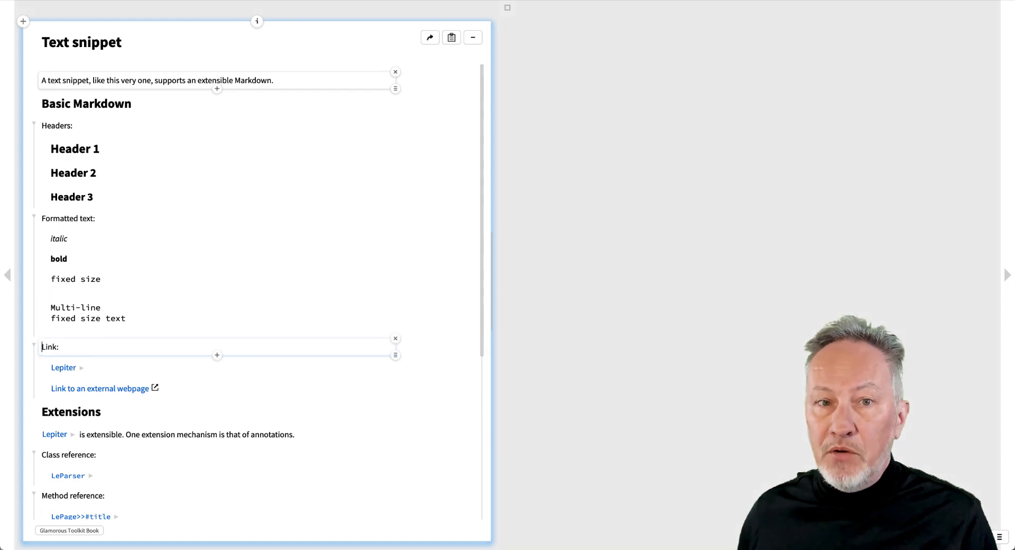
click(64, 367)
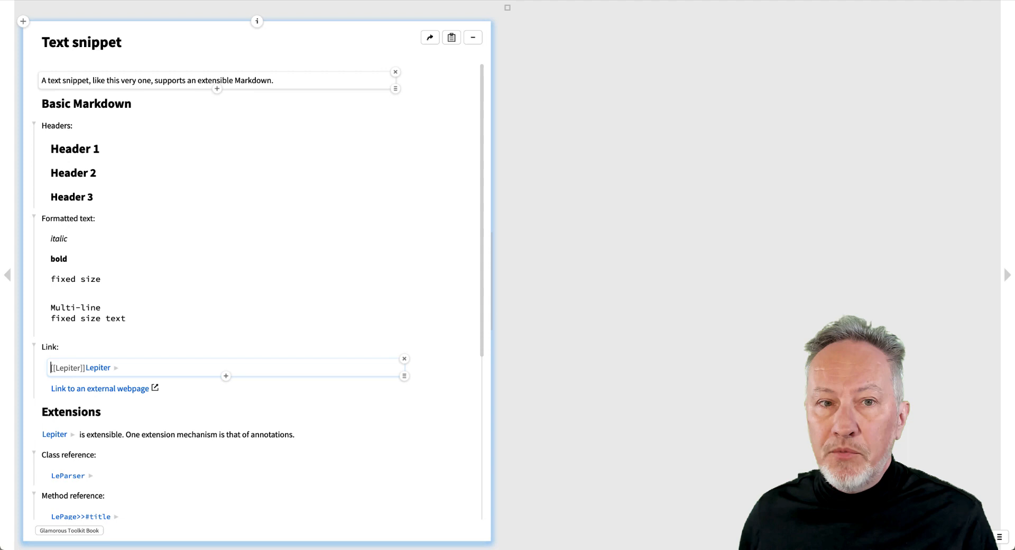
click(100, 387)
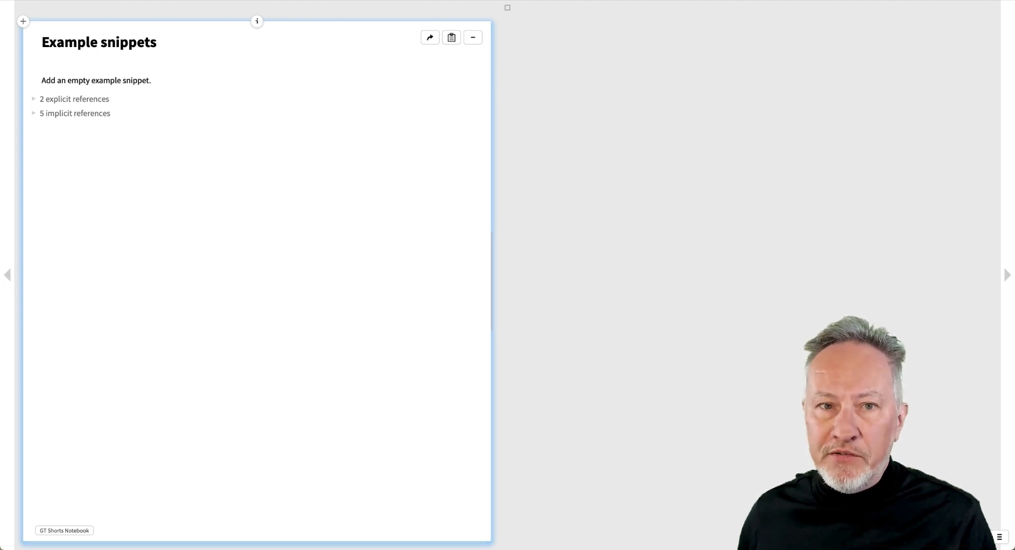
- Add an Example snippet for GtABCartoonAddressBookExample>>#cartoonAddressBook and inspect the address book it returns
click(216, 89)
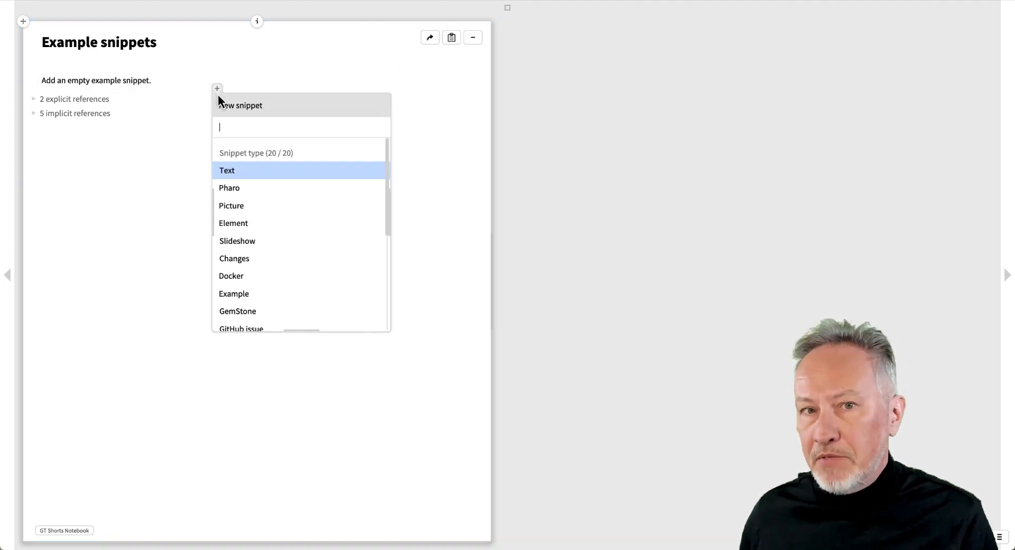
click(233, 294)
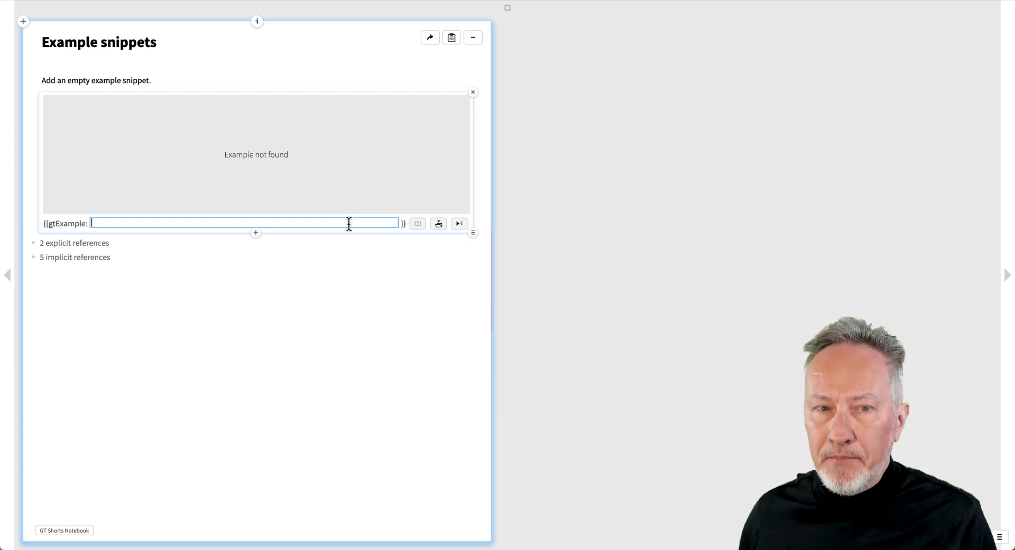
text(GtABCartoonAddressBookExample>>#cartoonAddressBook)
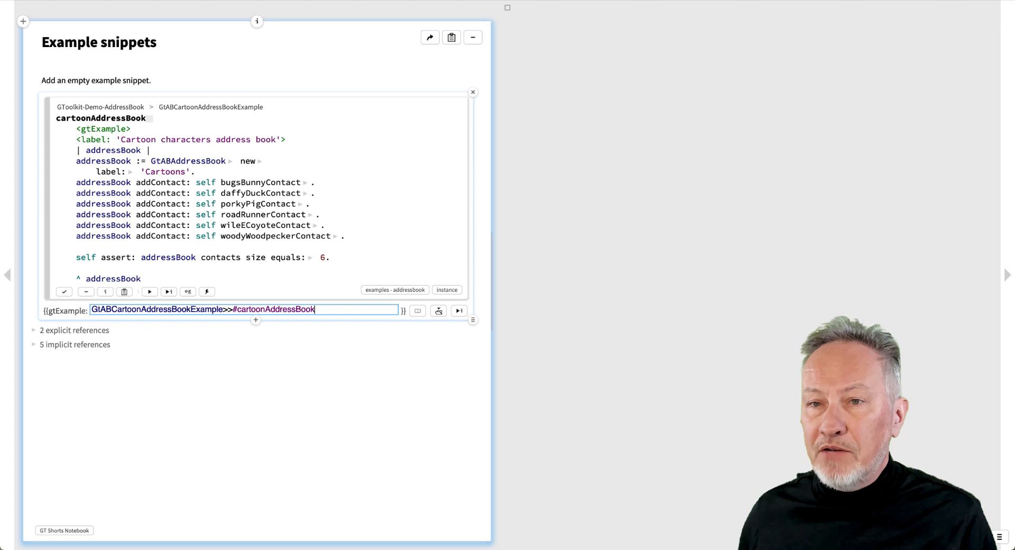
click(459, 311)
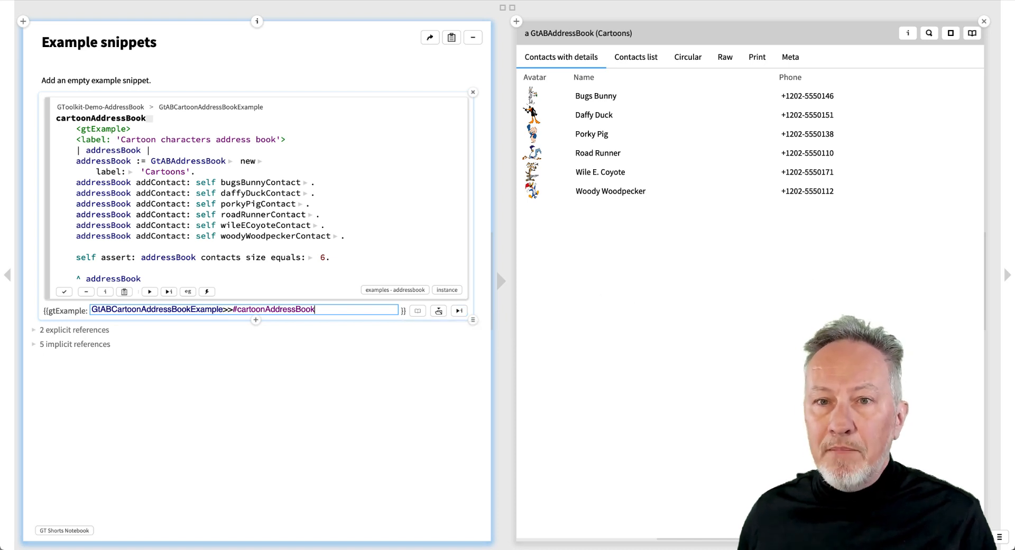
mouse_move(361, 317)
text( | noCode=true)
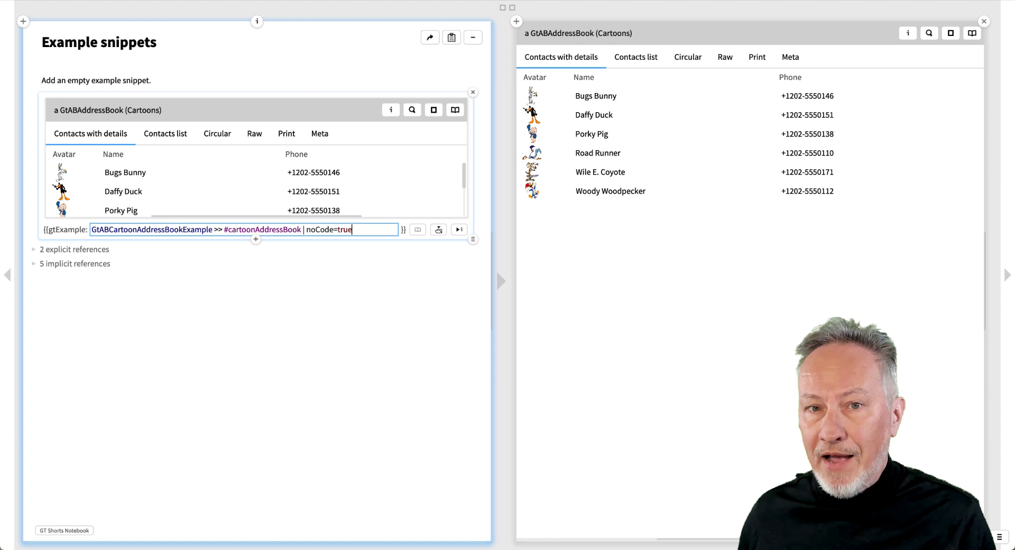
- Set previewHeight=400 with the circular contacts view, and inspect Bugs Bunny from the preview
text(| previewHeight=400)
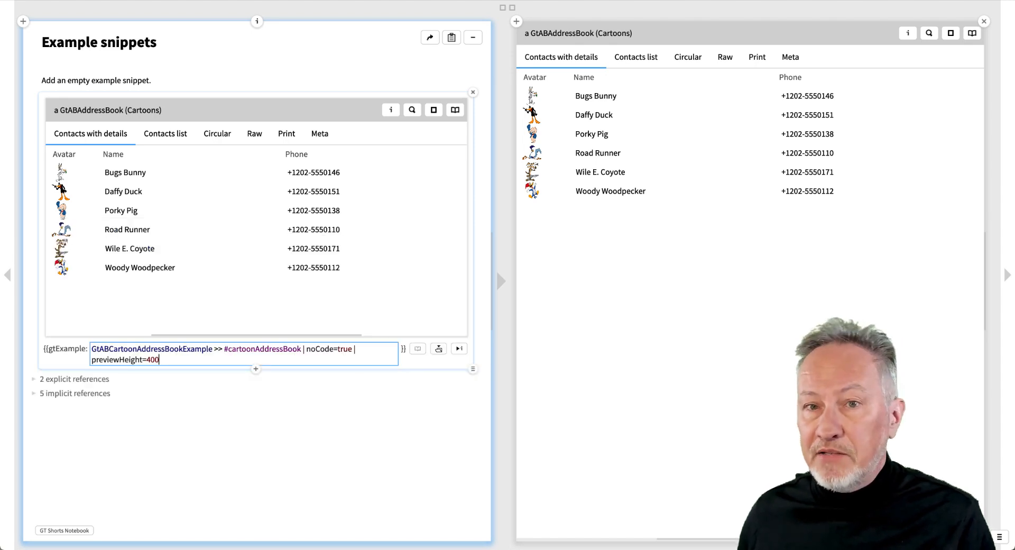
mouse_move(223, 142)
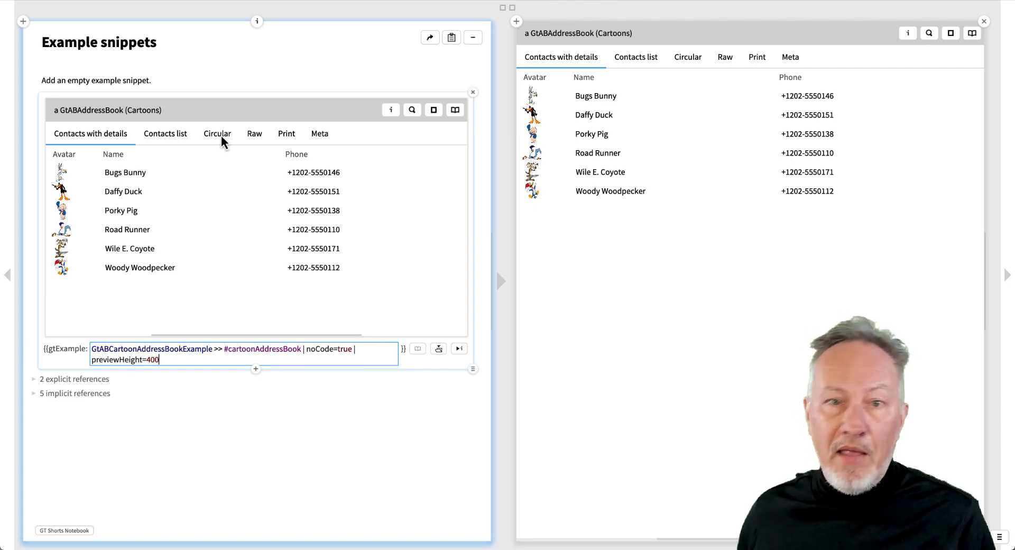
click(217, 133)
text( | previewShow=gtViewContactsIconsCircularOn:)
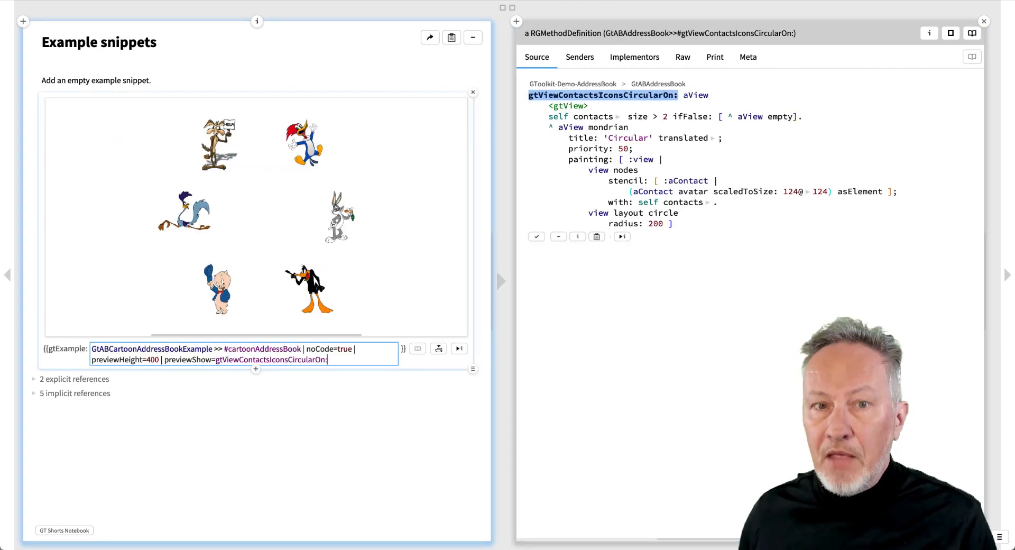
click(337, 217)
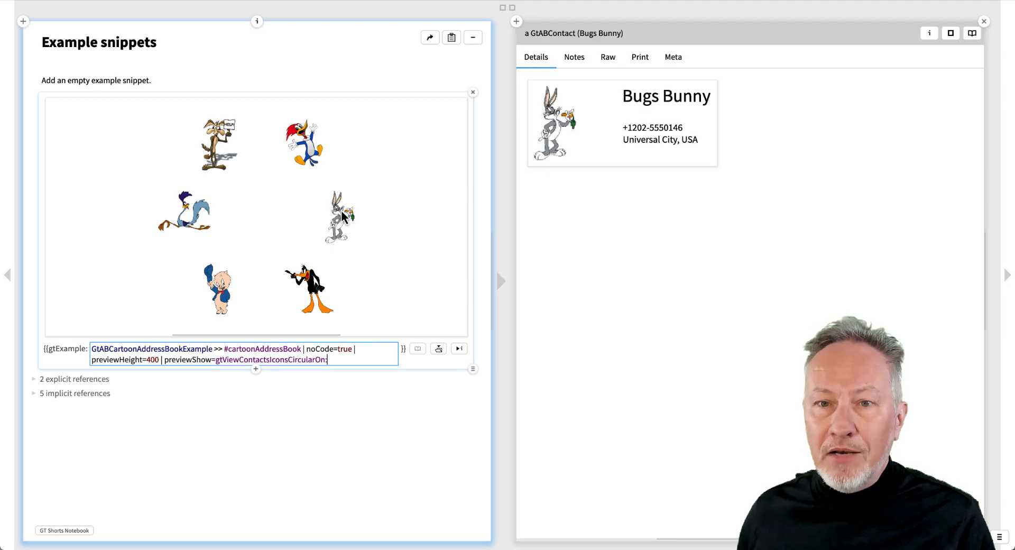
click(310, 288)
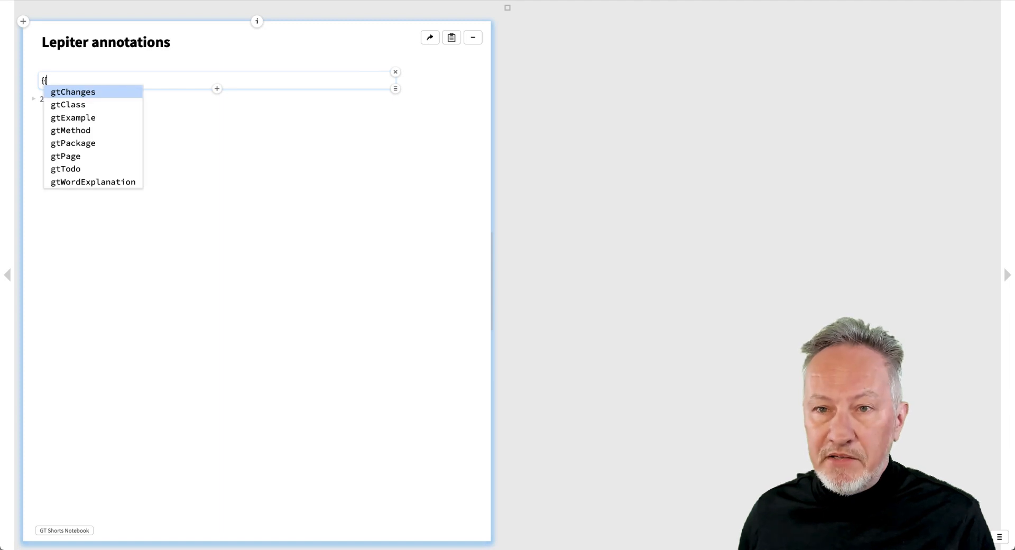
- Write a gtMethod annotation for Boolean>>#& and a gtTodo 'Finish this video' with a calendar due date
text(gt)
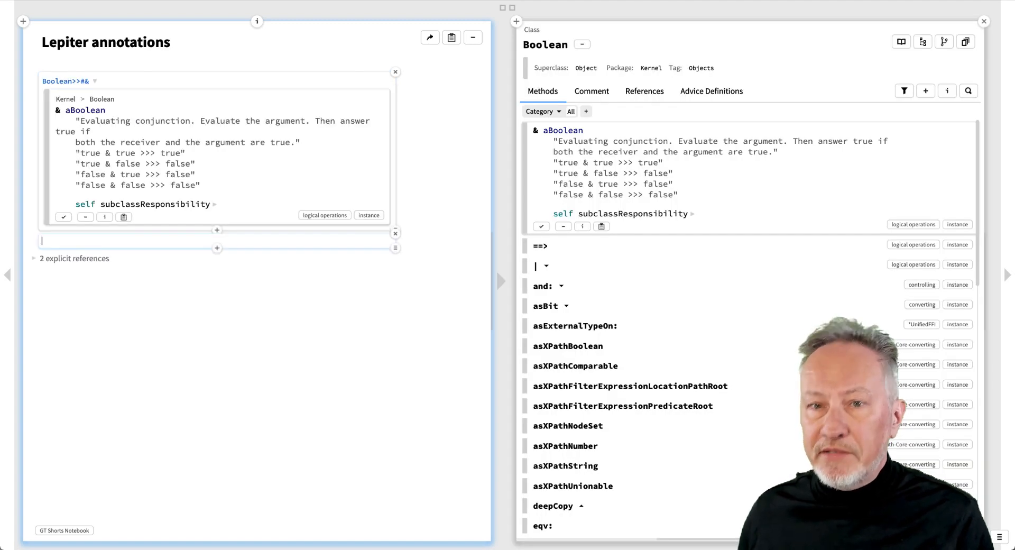
text({{gtTodo:)
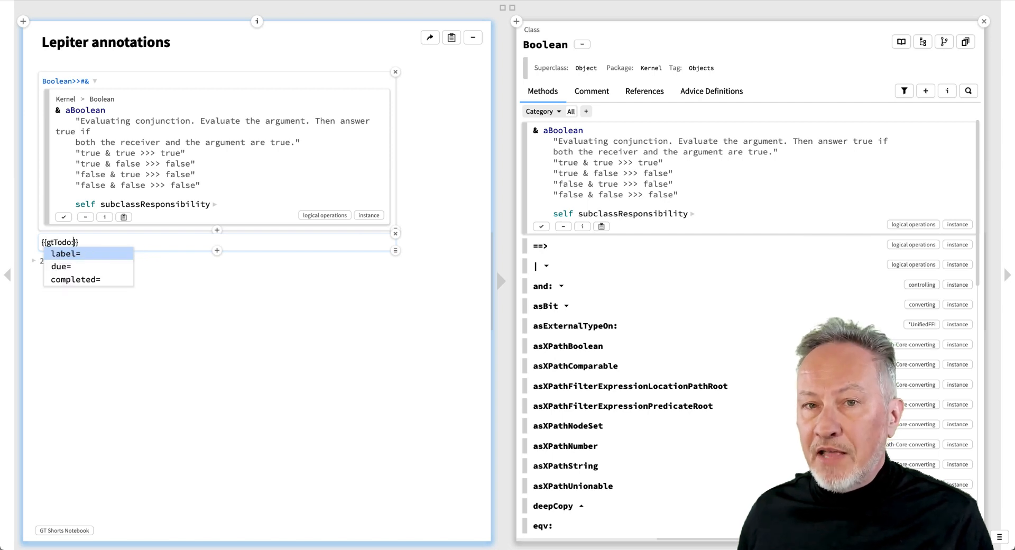
text(label=Finish this)
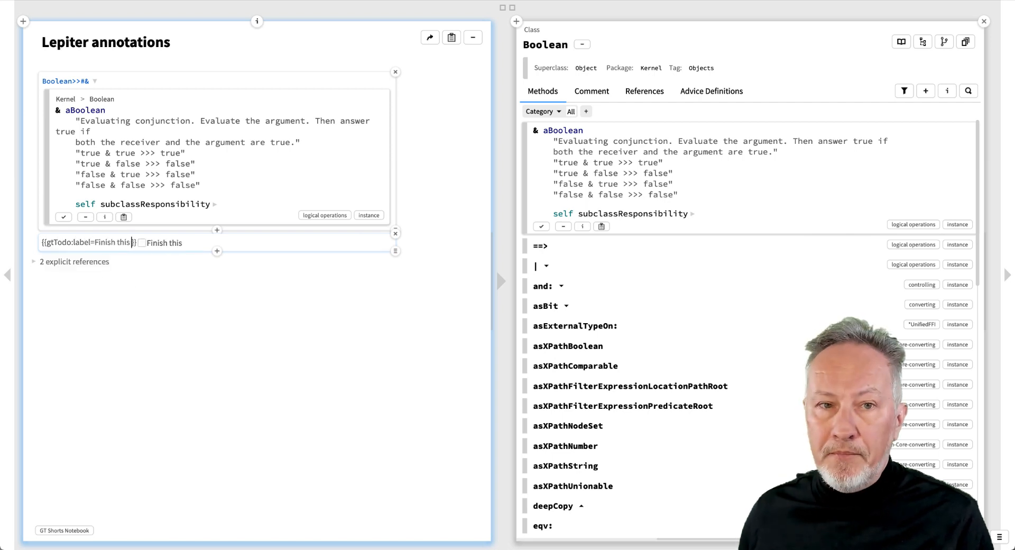
text(video|due=)
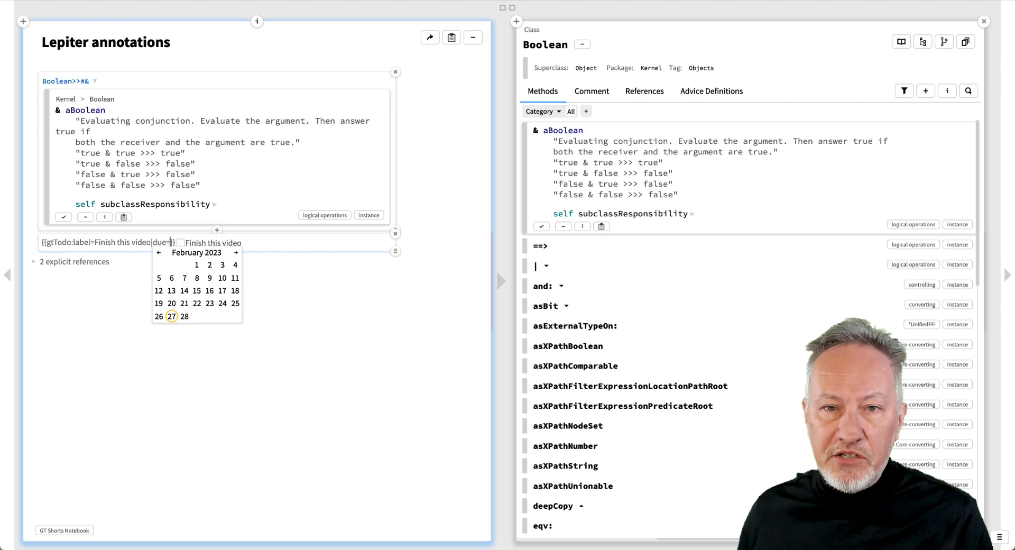
click(171, 316)
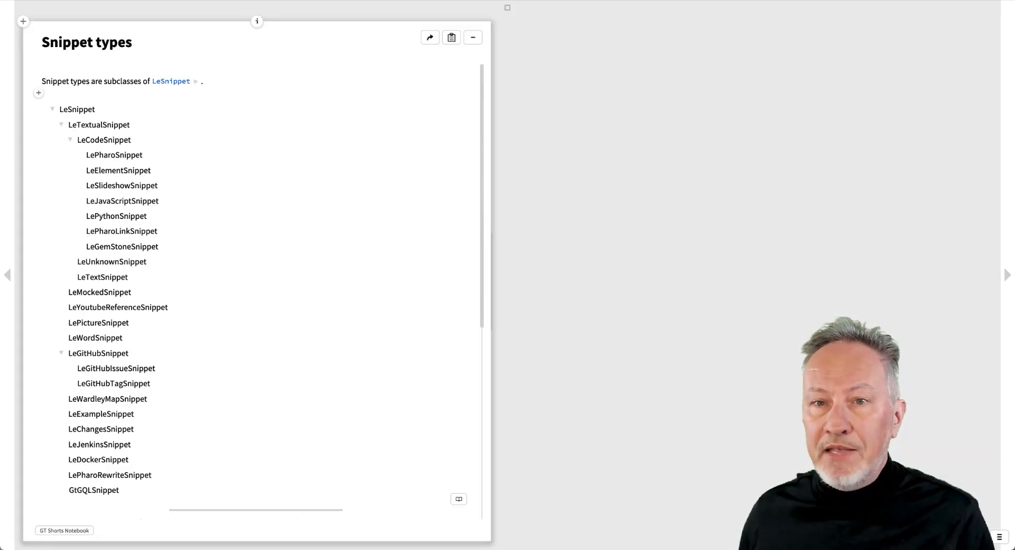
- Scroll past the LeSnippet subclass tree to its generating snippet, then move to Querying Lepiter
scroll(down, 3)
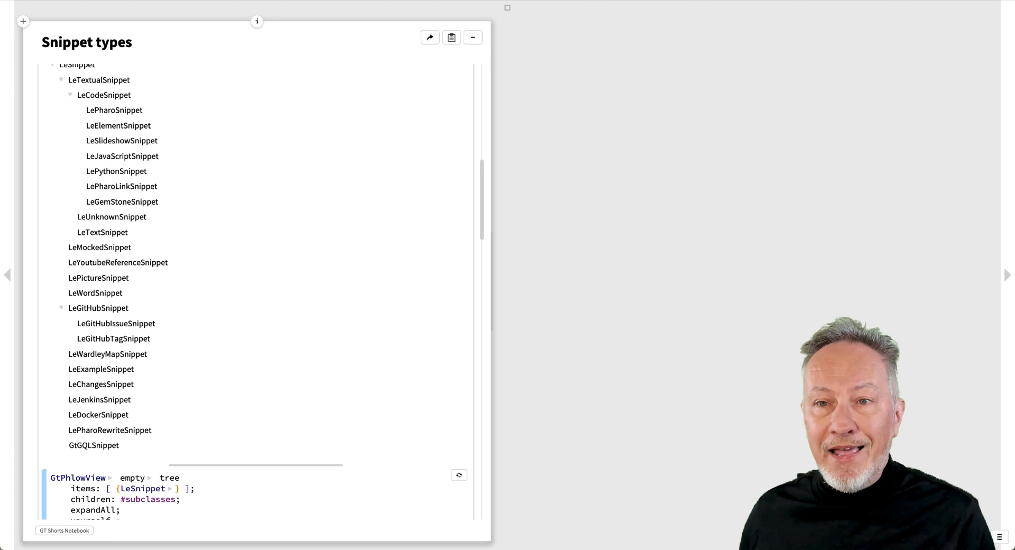
scroll(down, 3)
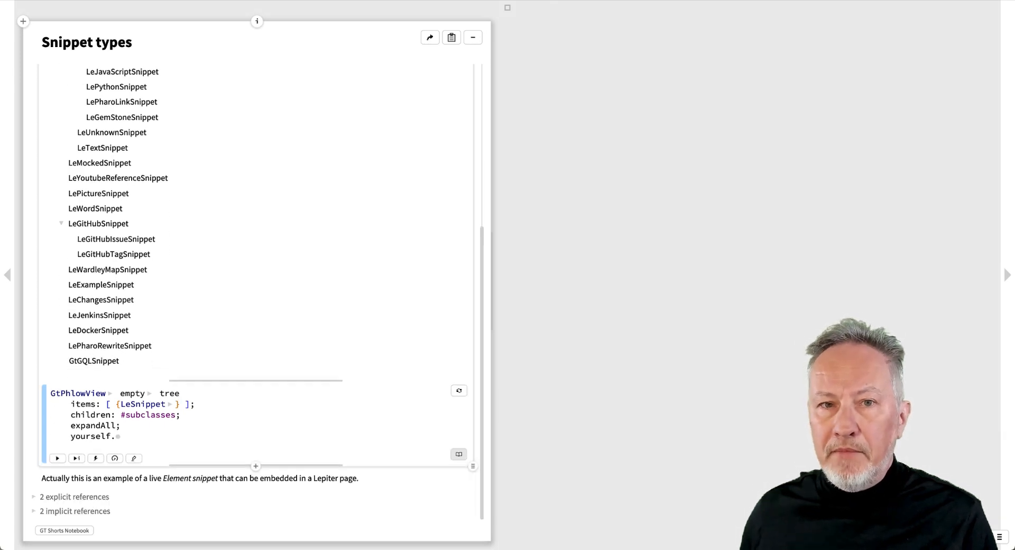
mouse_move(76, 458)
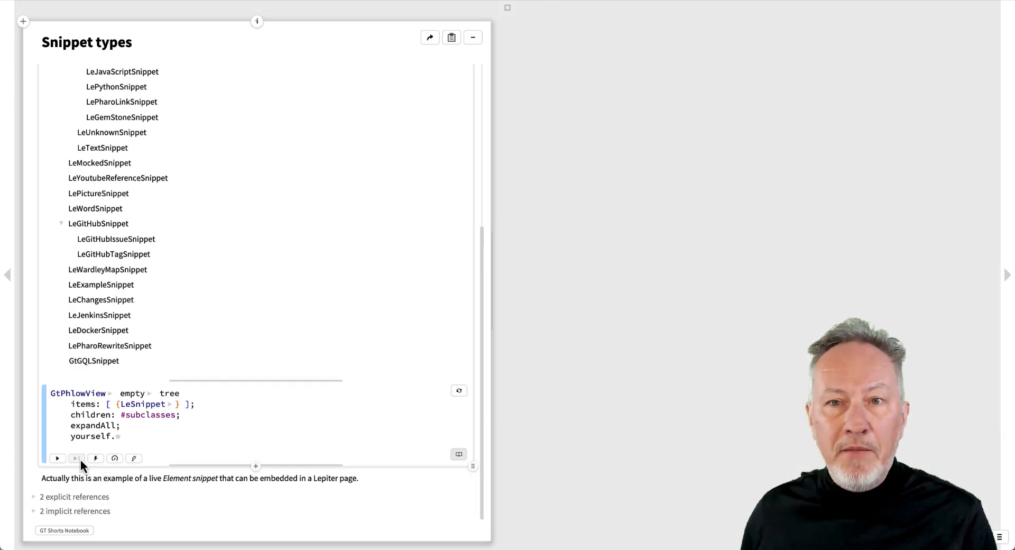
click(75, 458)
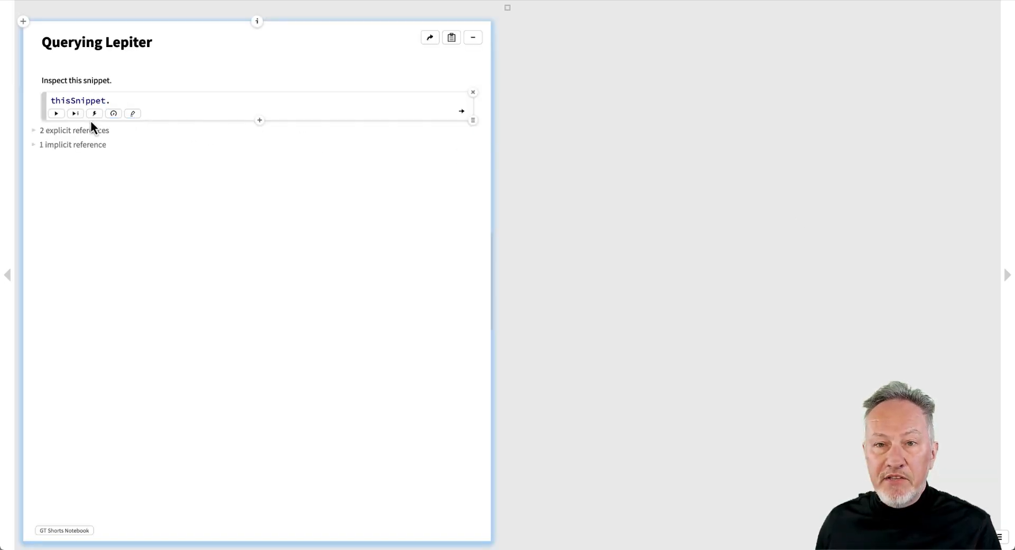
- Inspect thisSnippet, its owning page, and that page's database
click(75, 113)
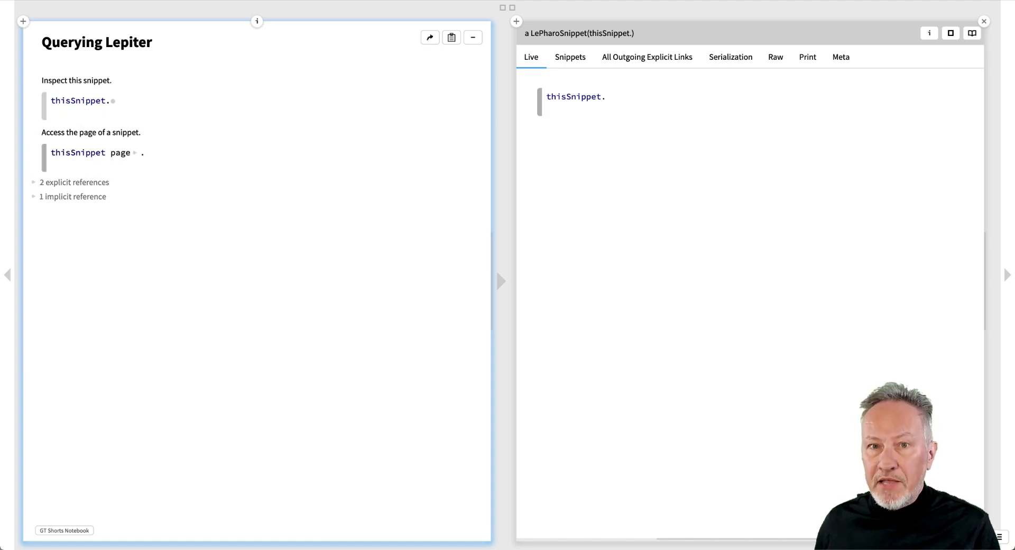
click(136, 153)
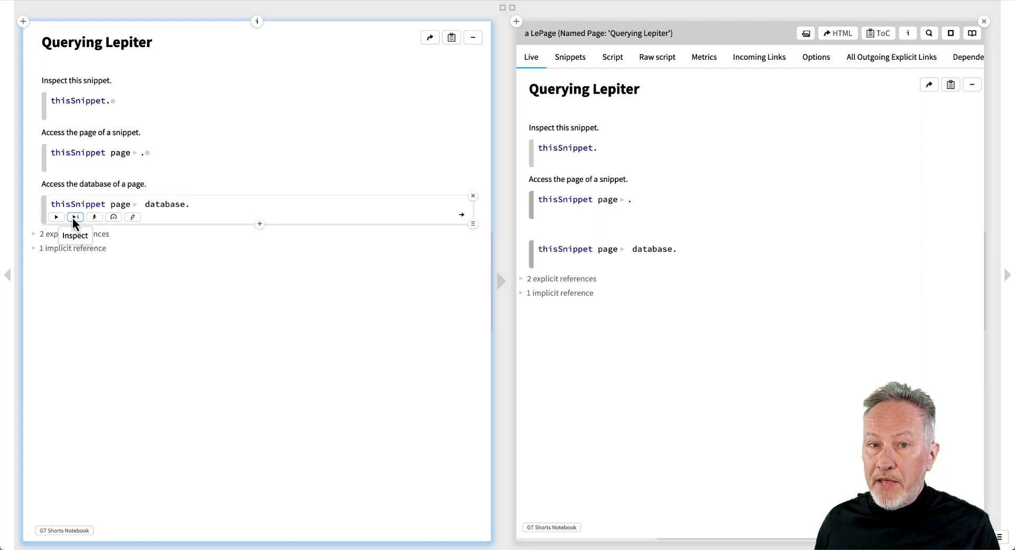
click(75, 216)
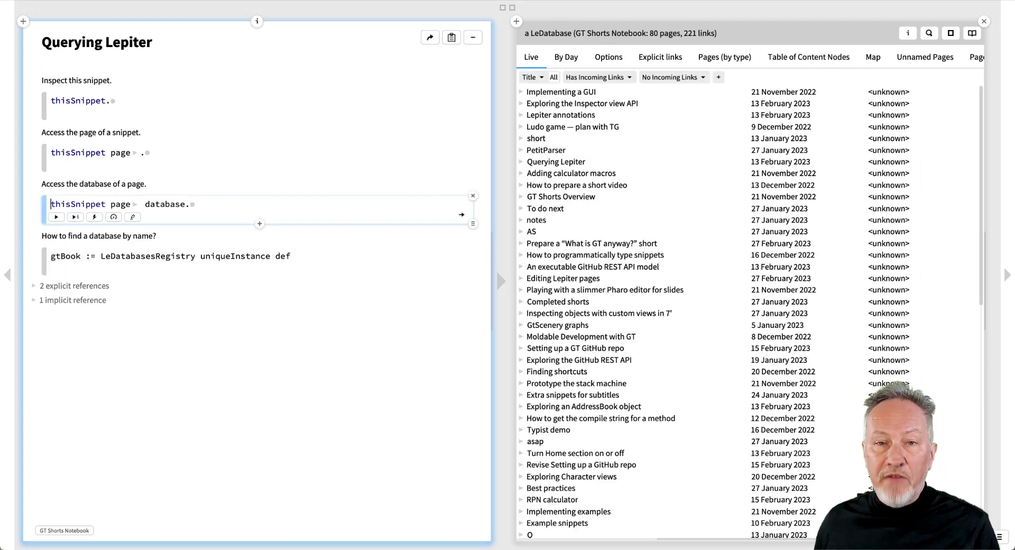
- Find the Glamorous Toolkit Book database by name and collect all its snippets, 4693 items
click(75, 279)
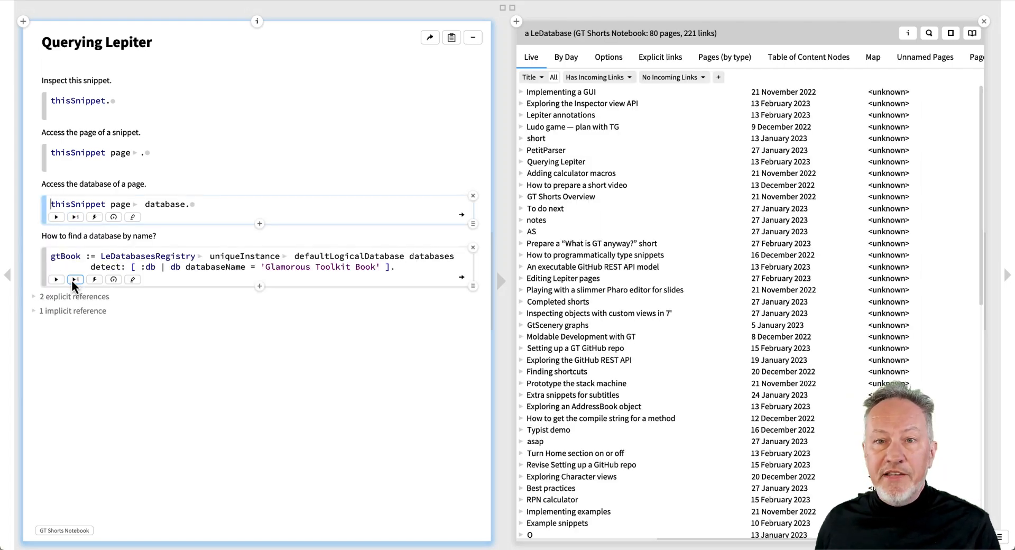
click(75, 279)
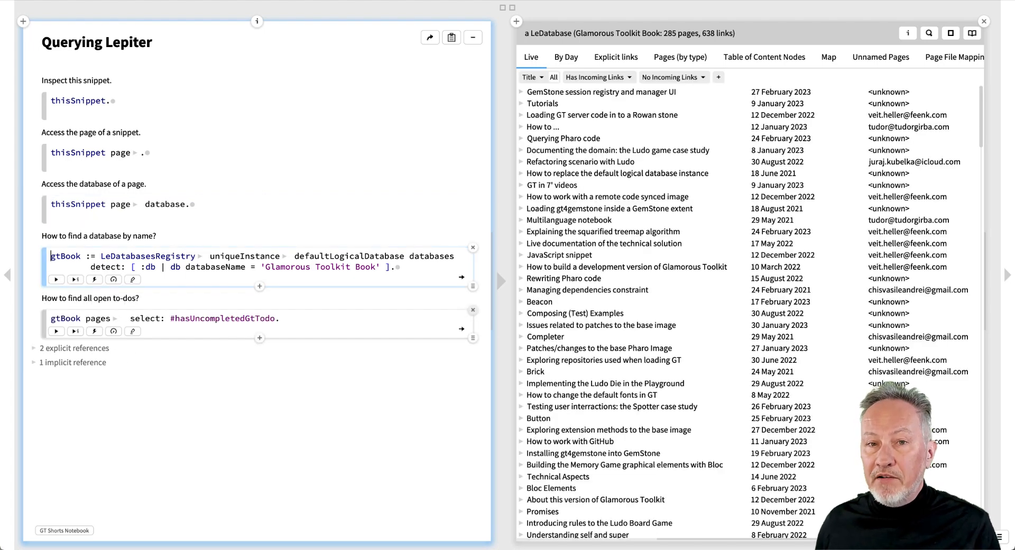
click(75, 331)
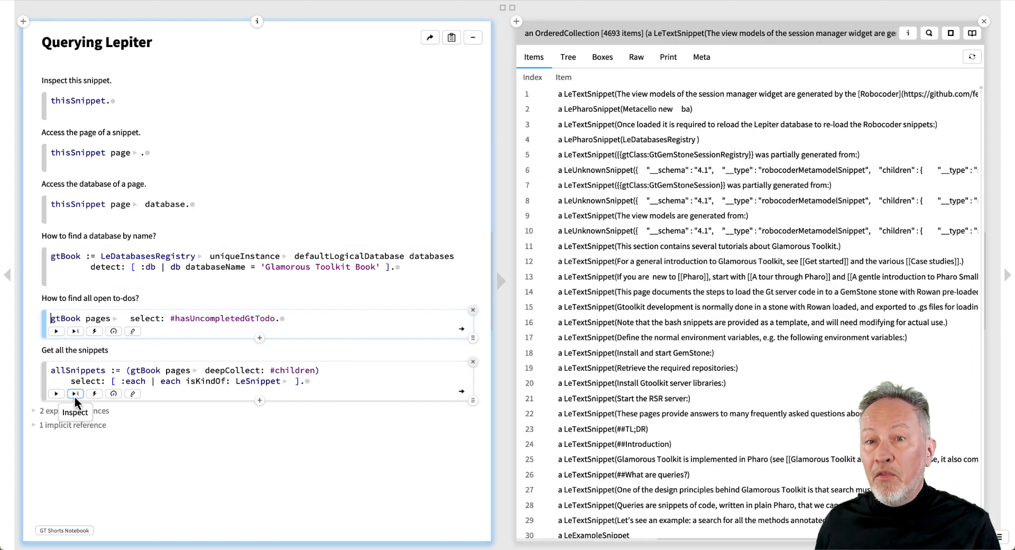
- Count the book's snippets grouped by snippet type
click(75, 394)
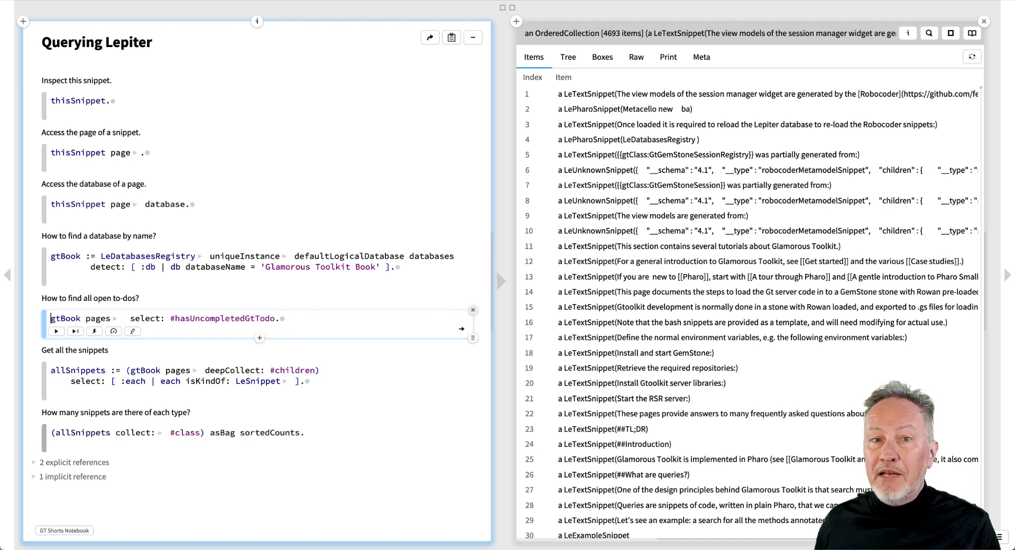
click(75, 445)
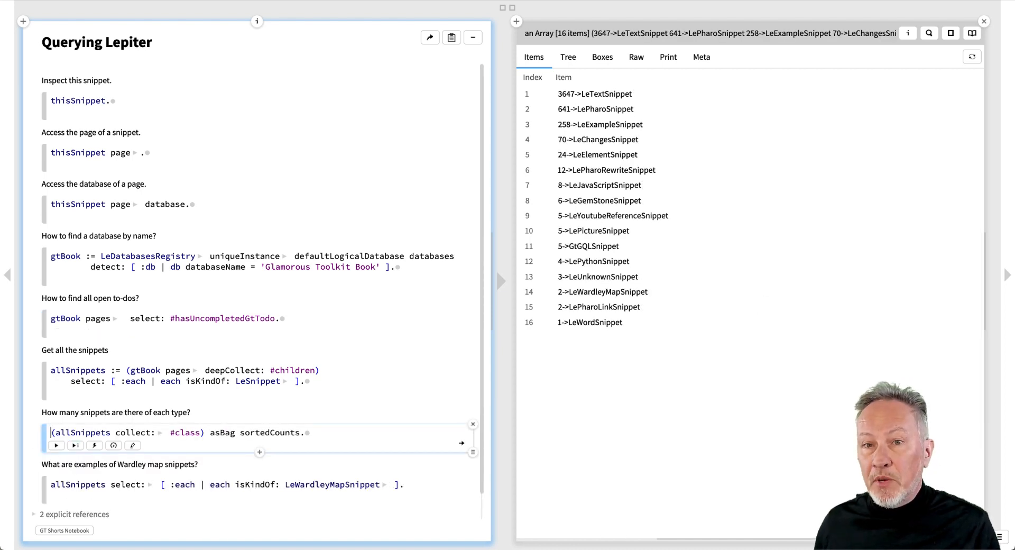
- List all Wardley map snippets and the pages that contain them
click(75, 497)
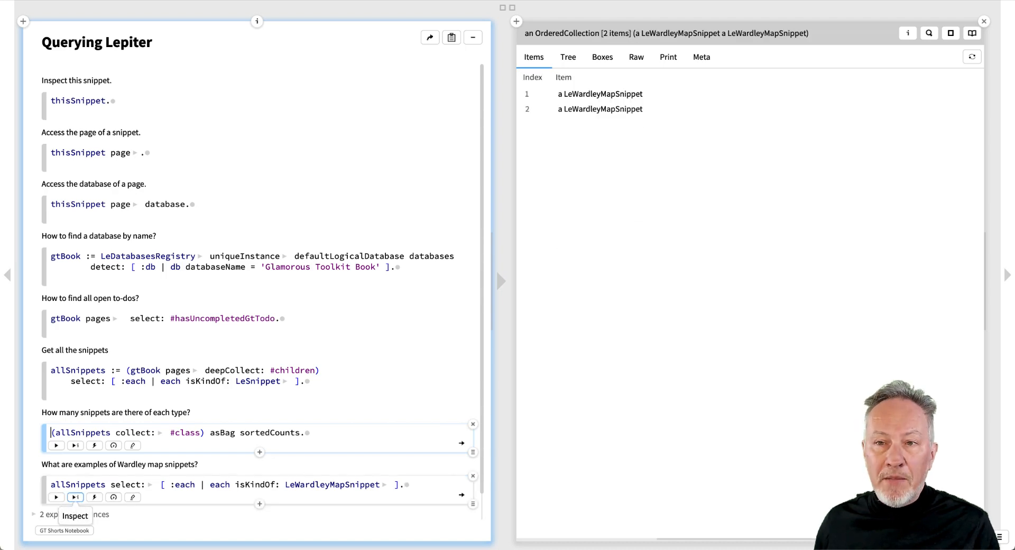
click(75, 479)
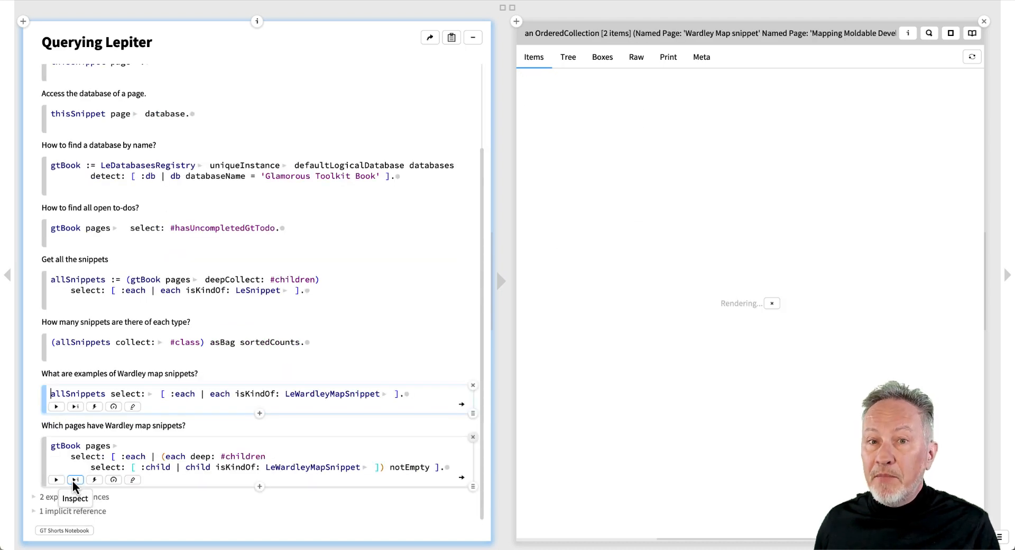
click(75, 479)
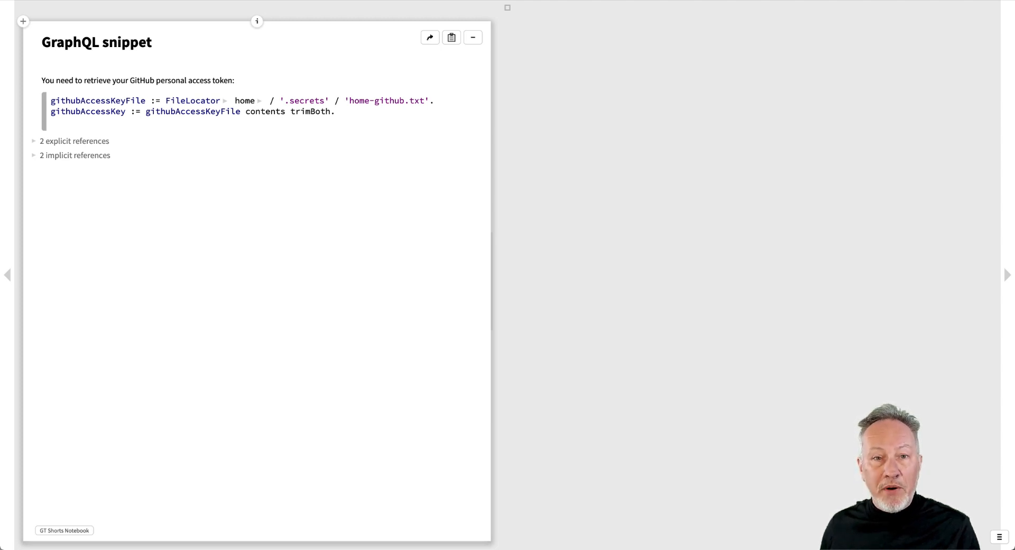
mouse_move(886, 158)
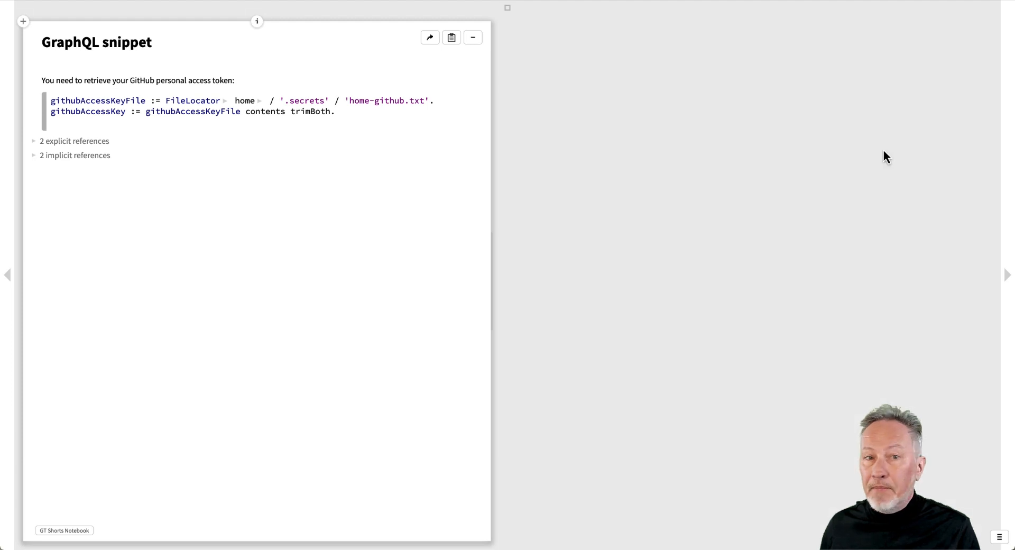
- Build the GitHub GtGQLContext and inspect its schema Types view beside the page
click(194, 106)
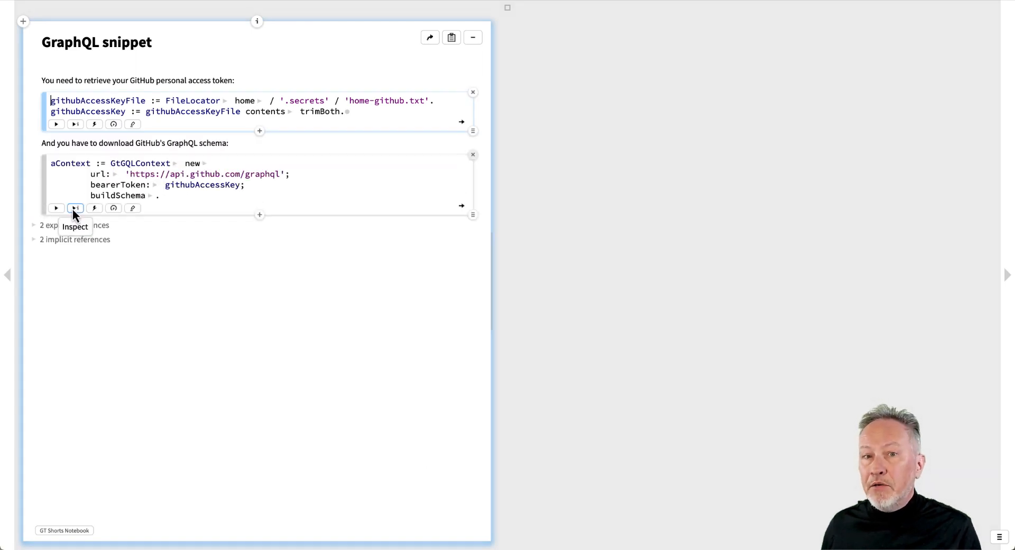
click(75, 208)
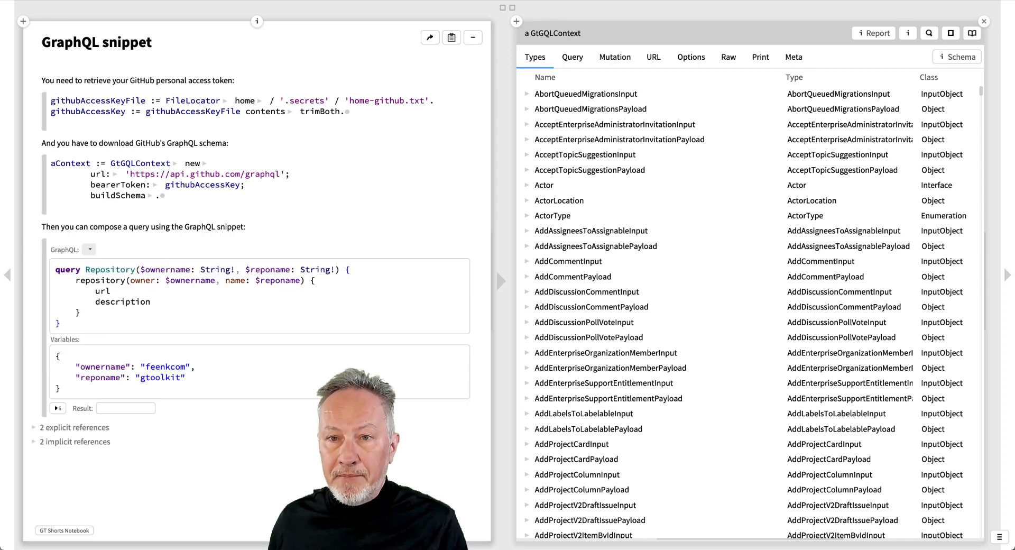
click(57, 408)
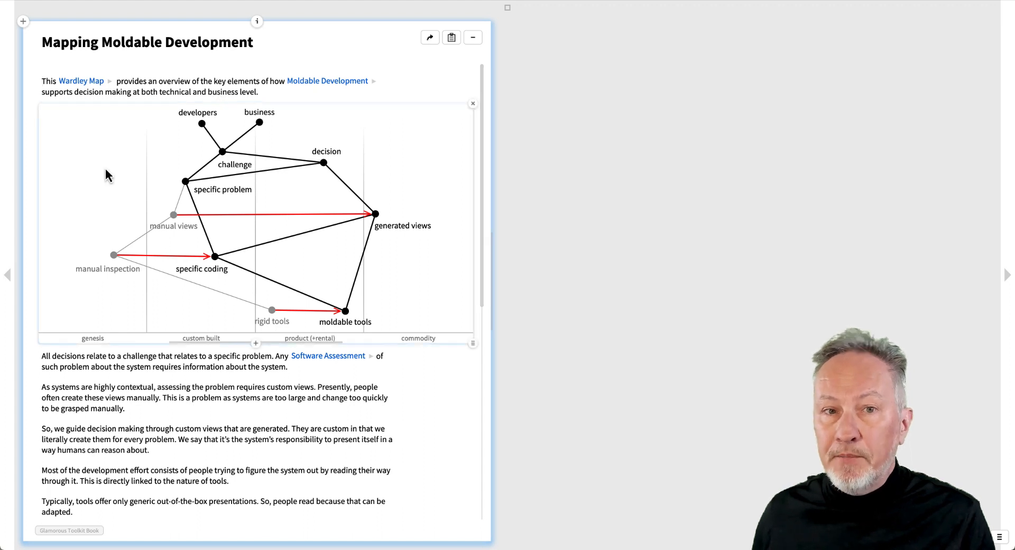
- Add a node to the Wardley map and go to the Software Assessment page from a node
click(106, 169)
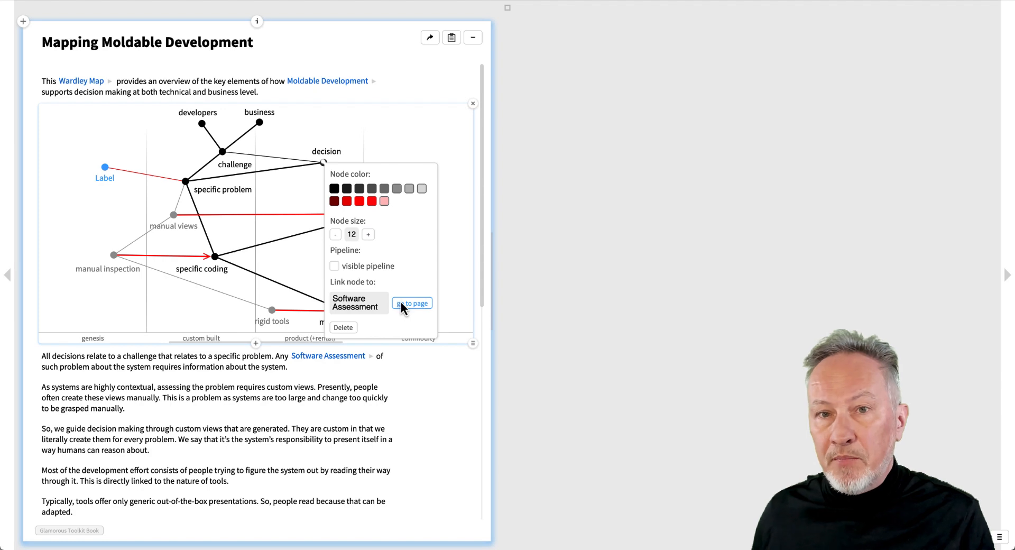
click(412, 303)
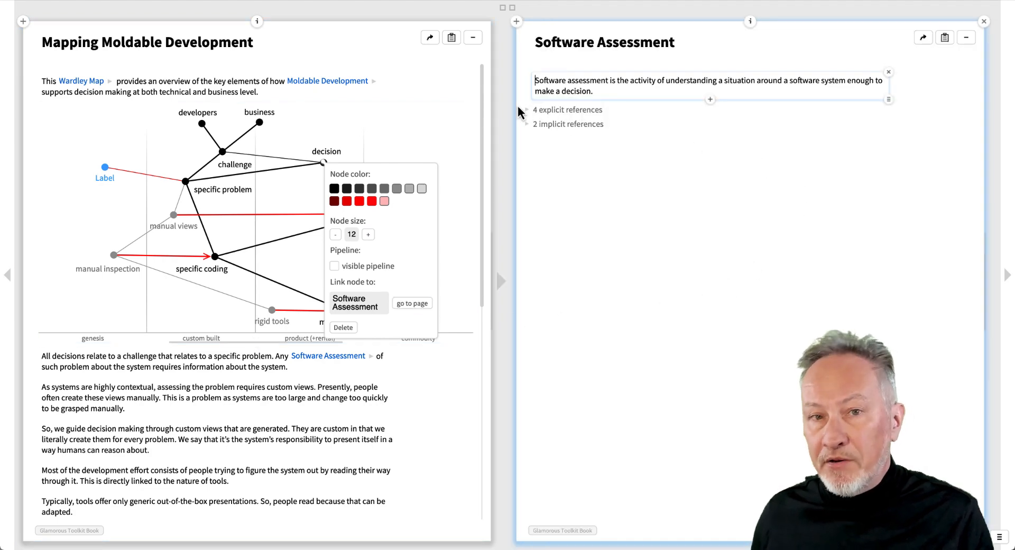
click(526, 110)
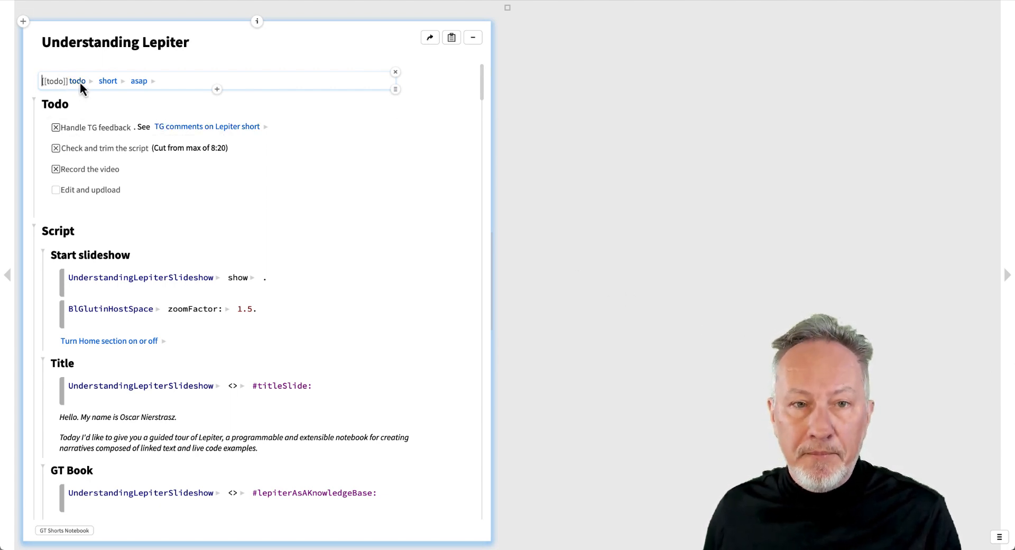
- Visit the todo, short and asap tag pages, then inspect Understanding Lepiter as an object
click(78, 81)
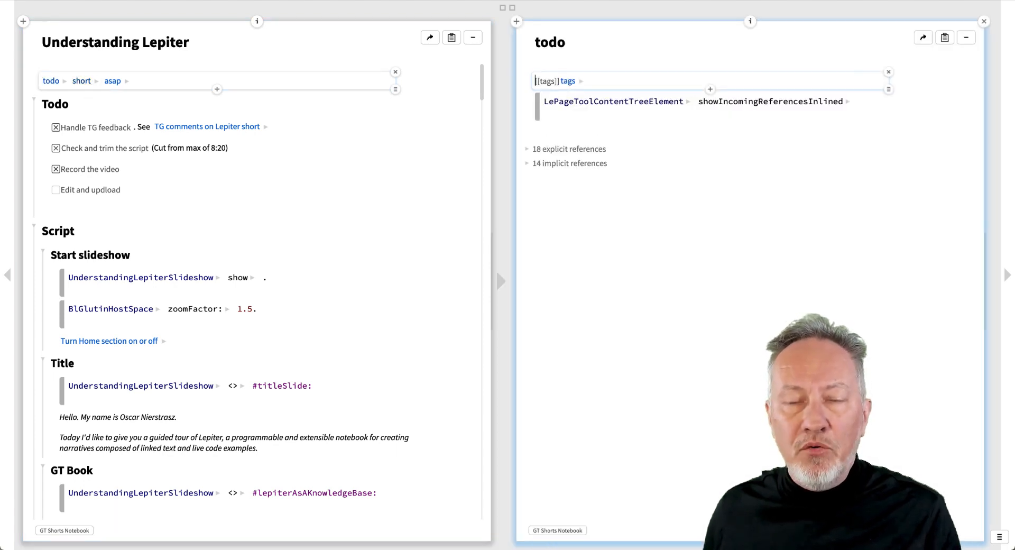
mouse_move(86, 92)
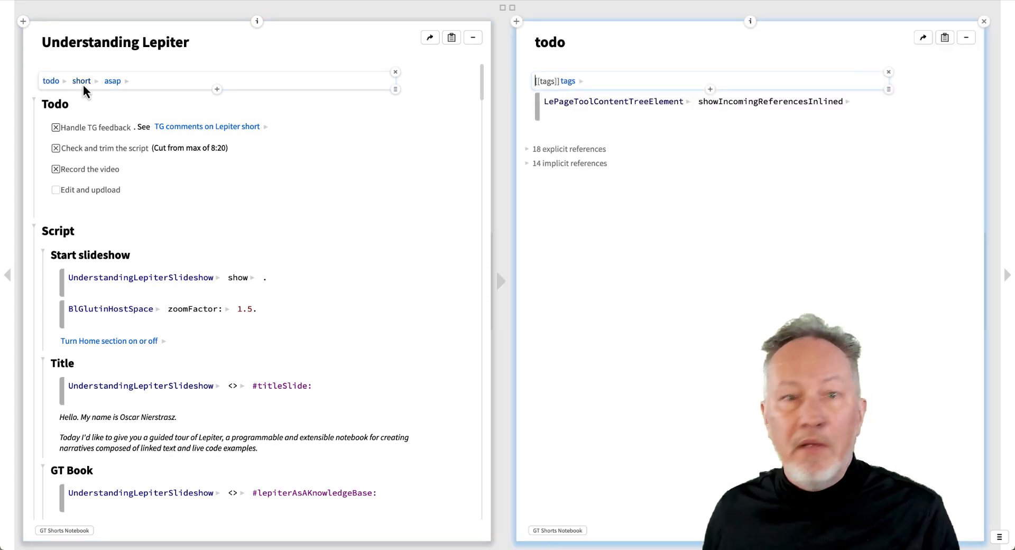
click(81, 81)
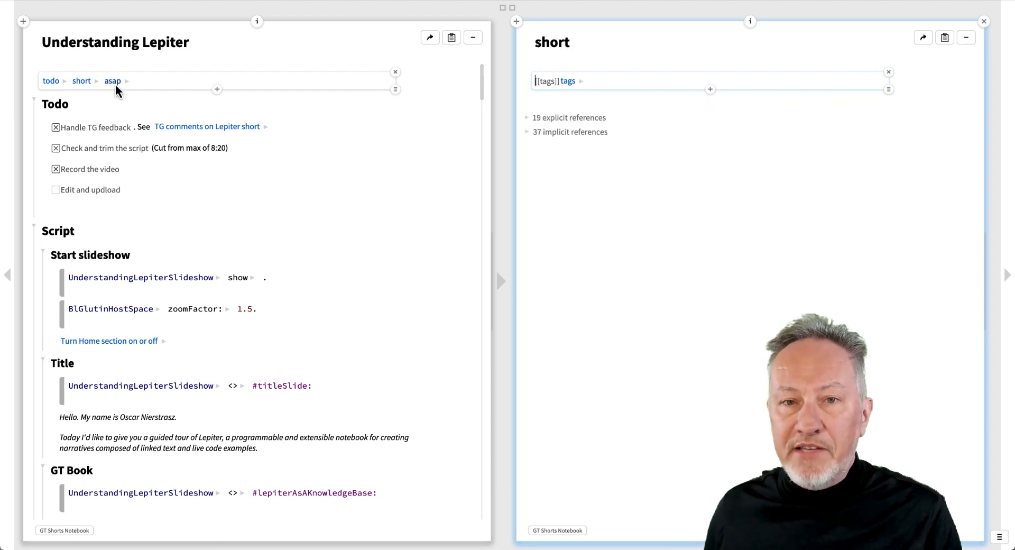
click(112, 81)
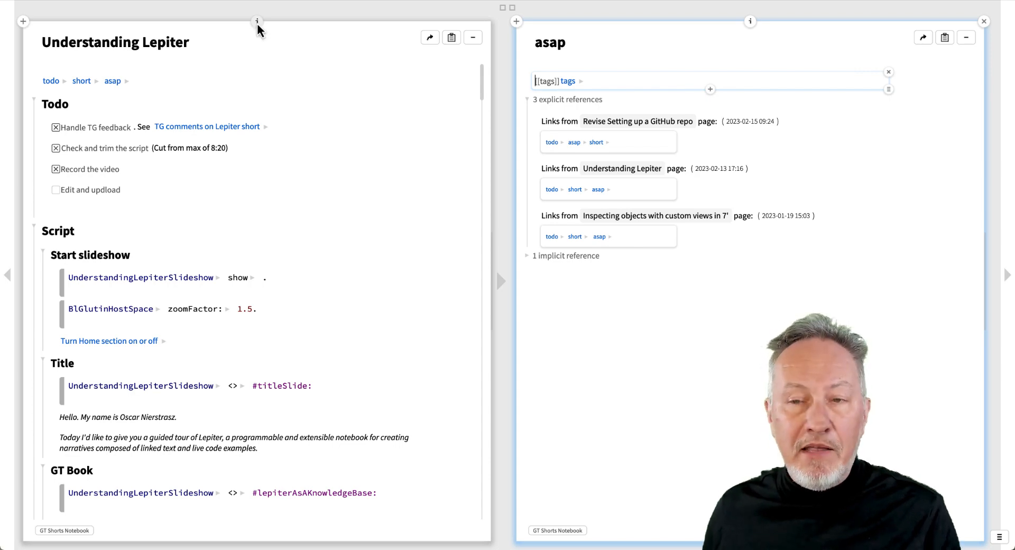
click(256, 21)
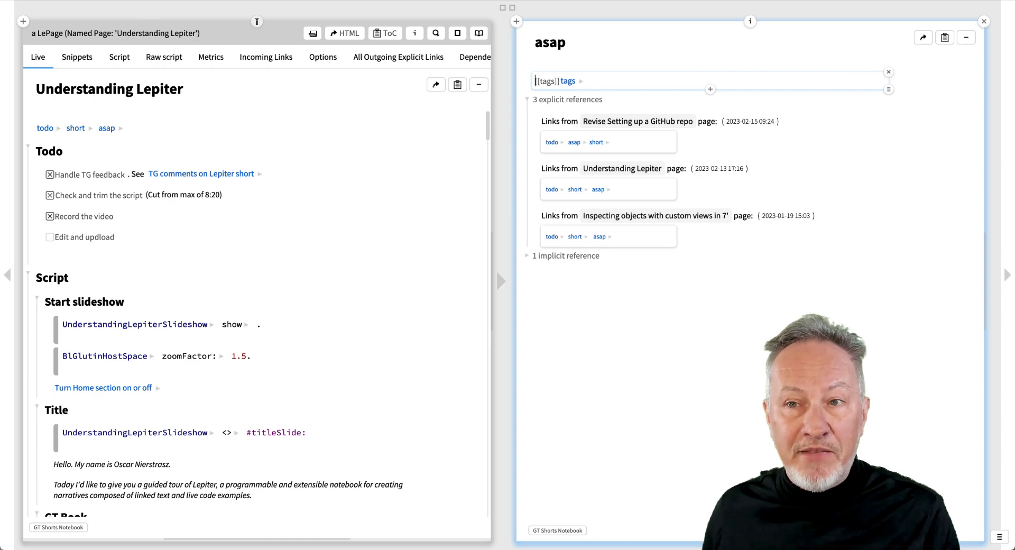
- Show the Understanding Lepiter page's raw script in the LePage inspector
click(163, 56)
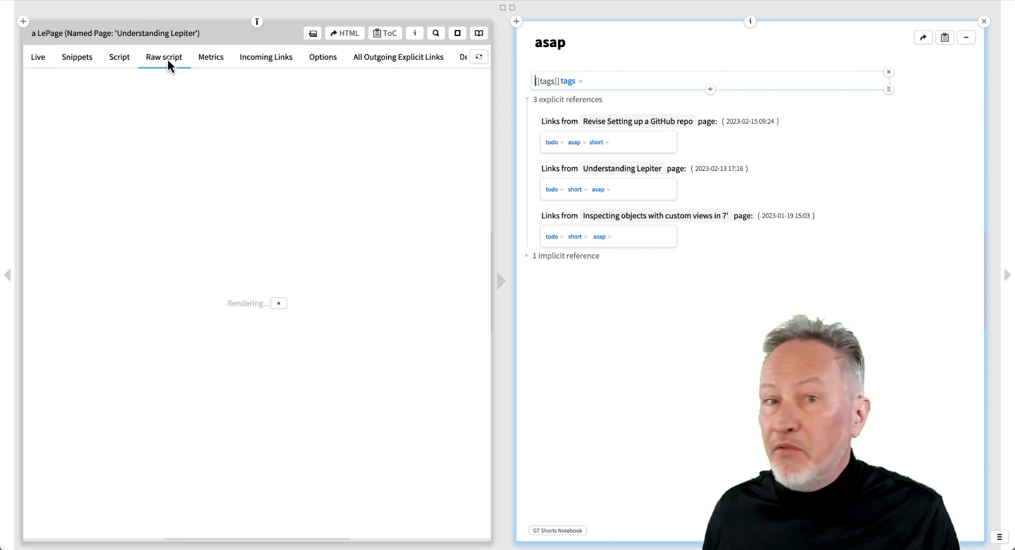
click(211, 58)
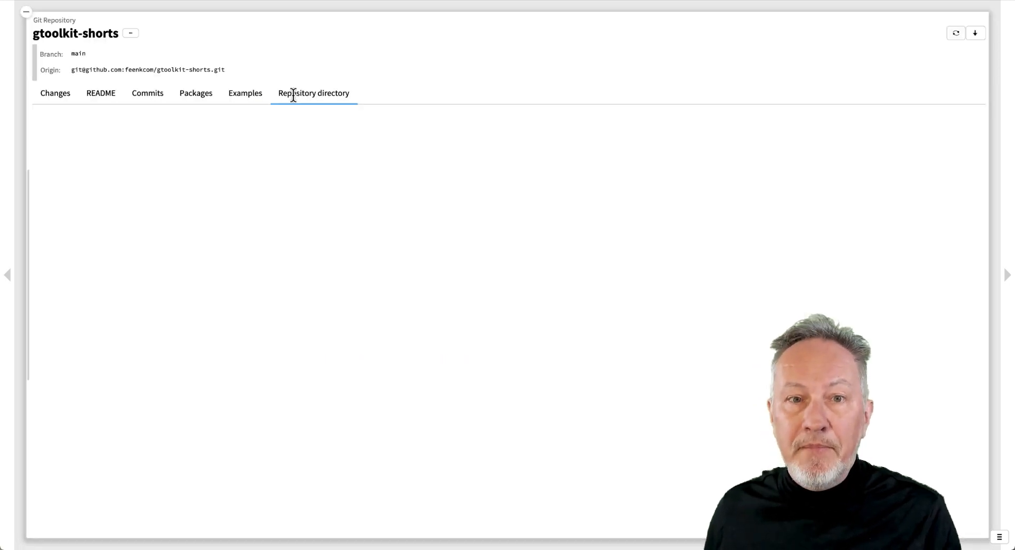
- Select the untracked lepiter folder in the gtoolkit-shorts repository directory
click(314, 92)
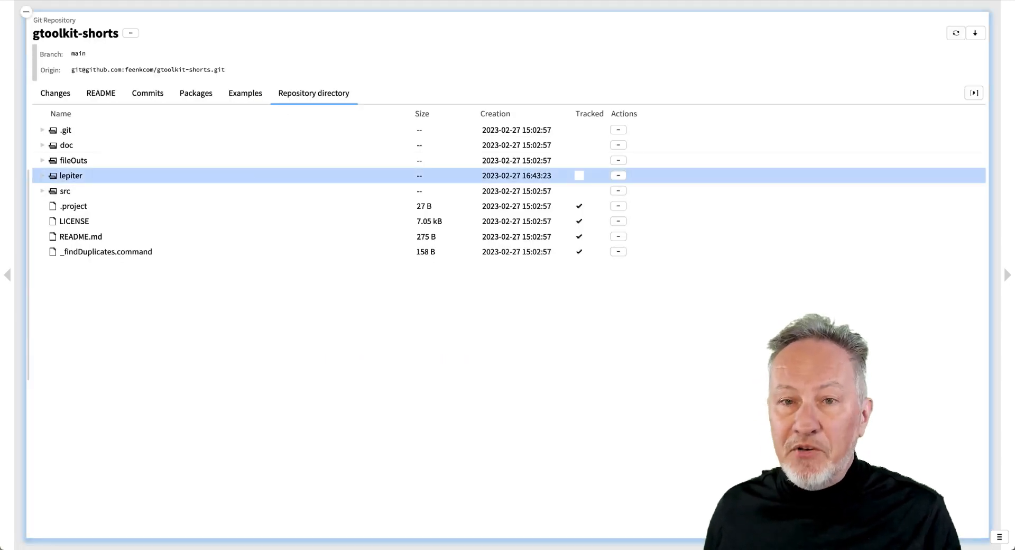